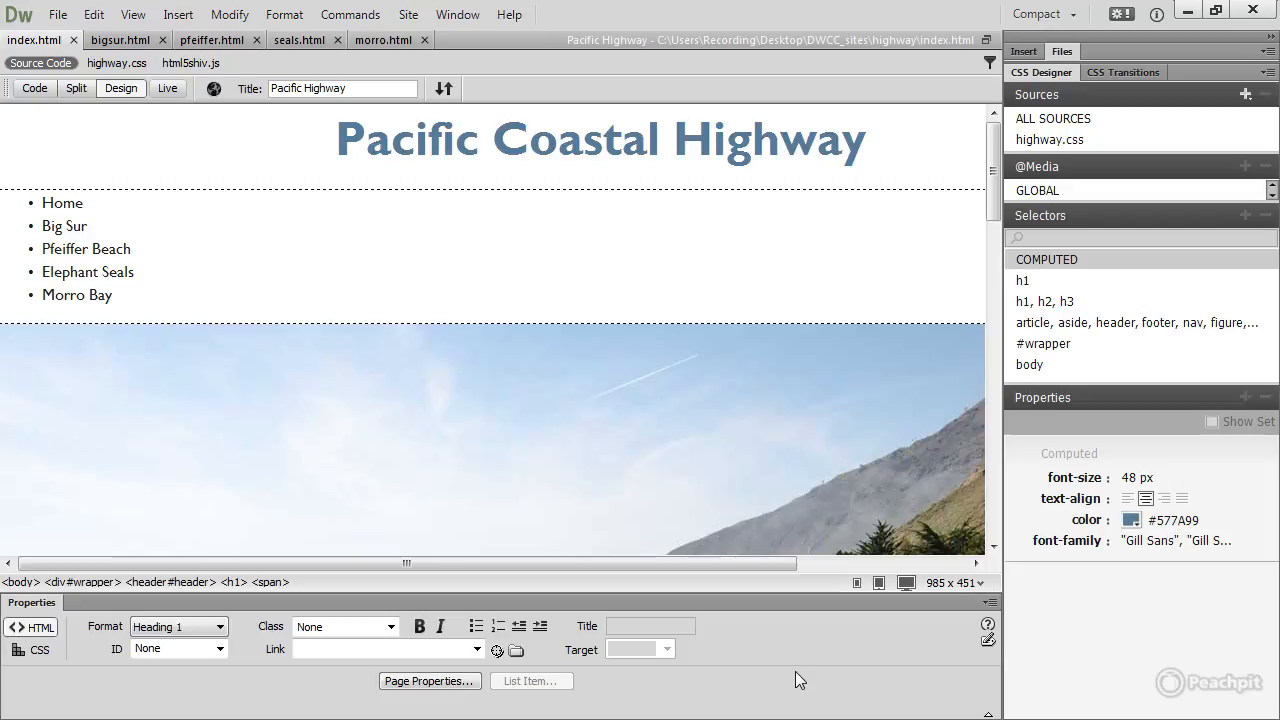
Step: Review the styled Big Sur page, then switch through the other site pages to Elephant Seals
left_click(336, 138)
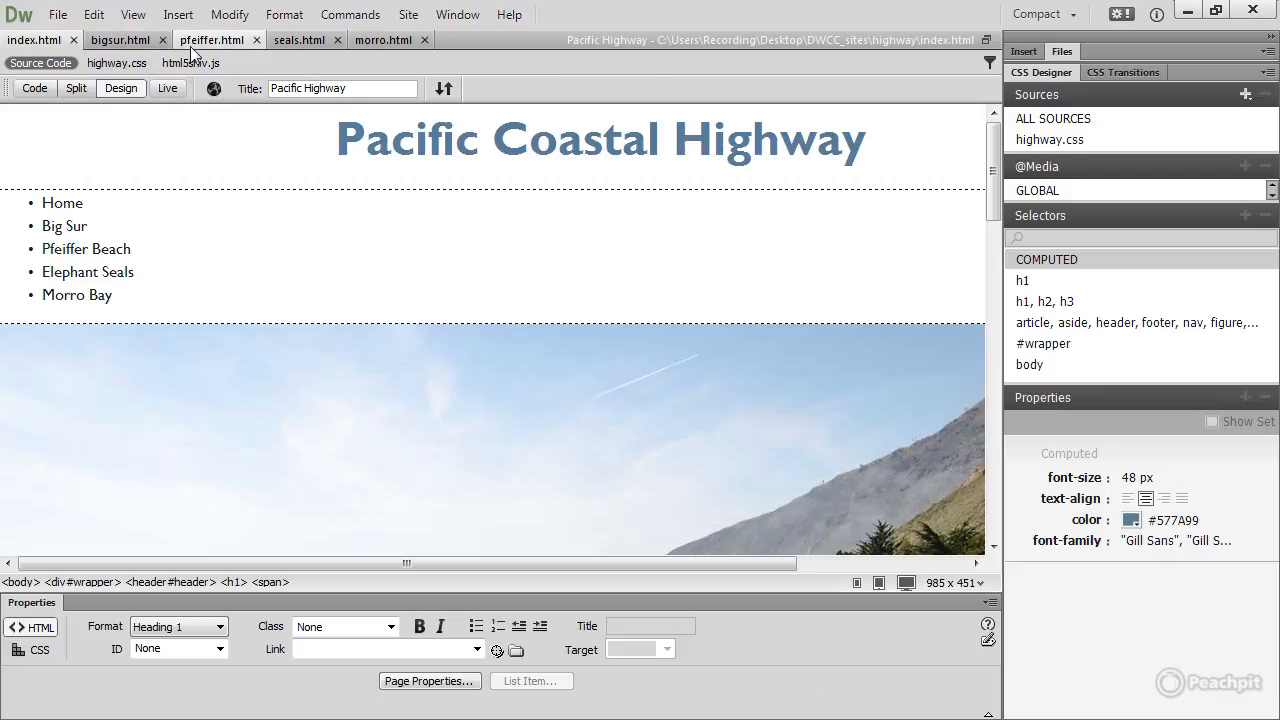
mouse_move(120, 40)
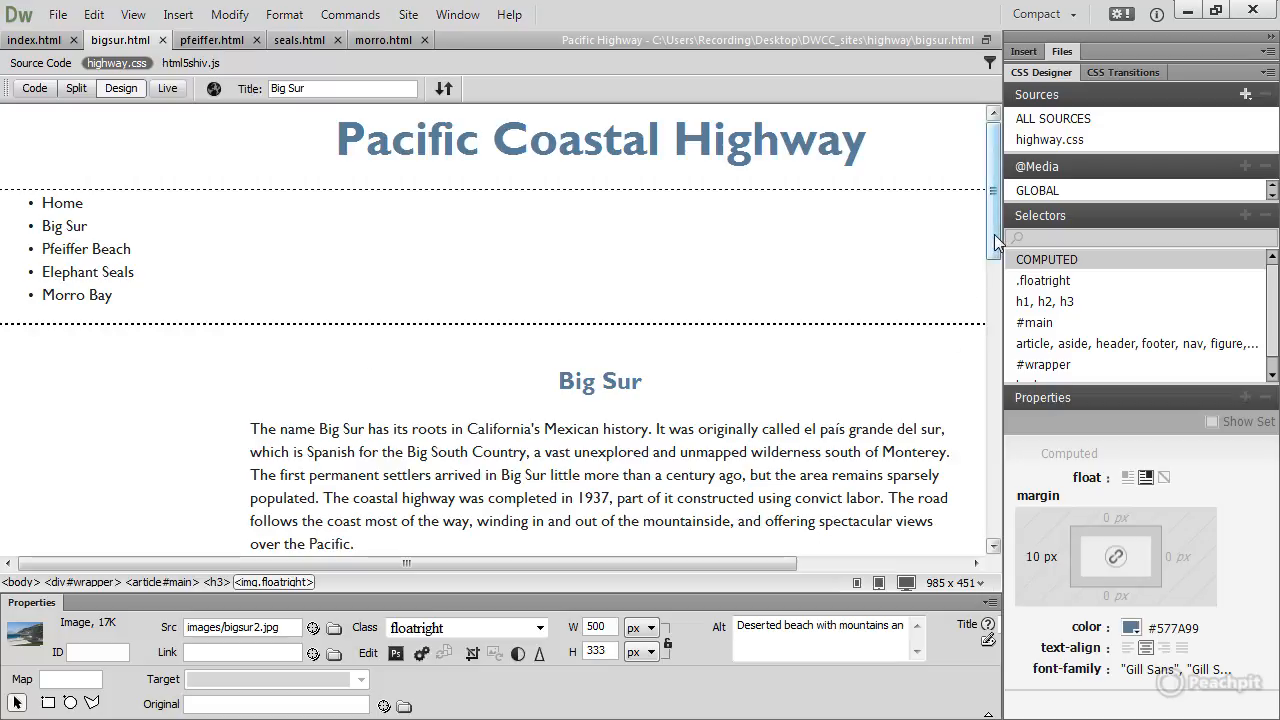
scroll("down", 3)
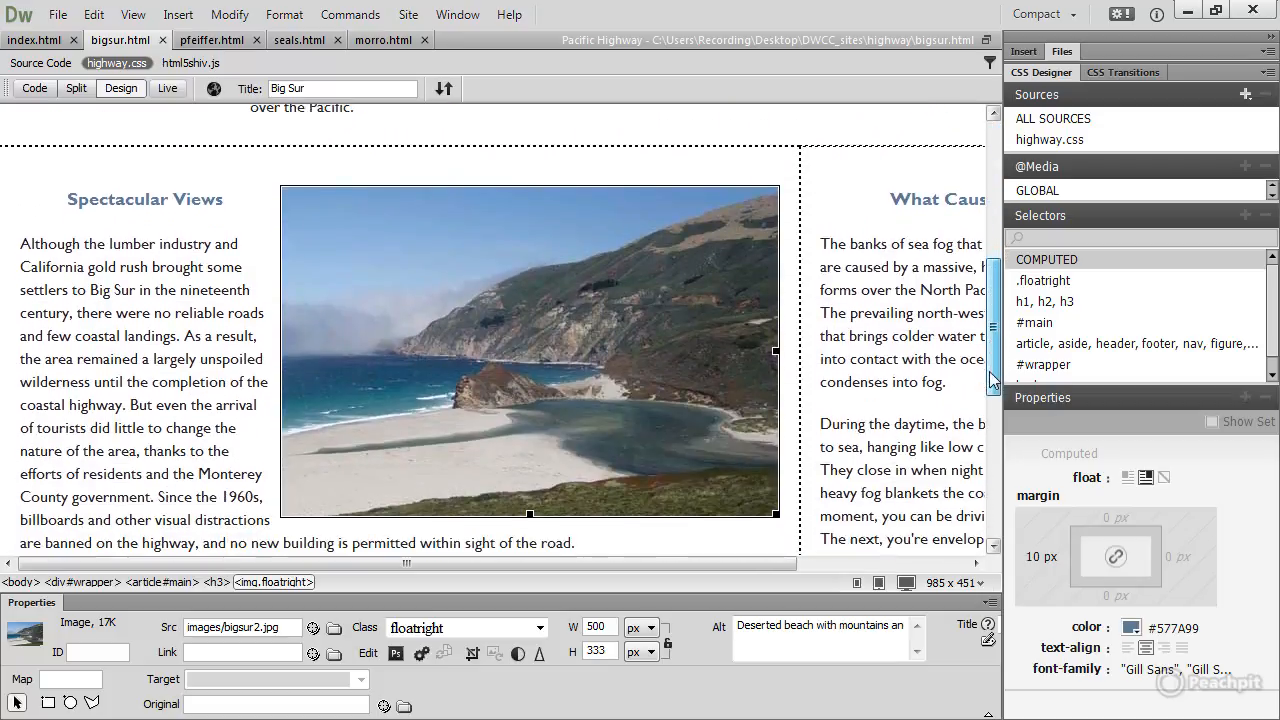
scroll("down", 3)
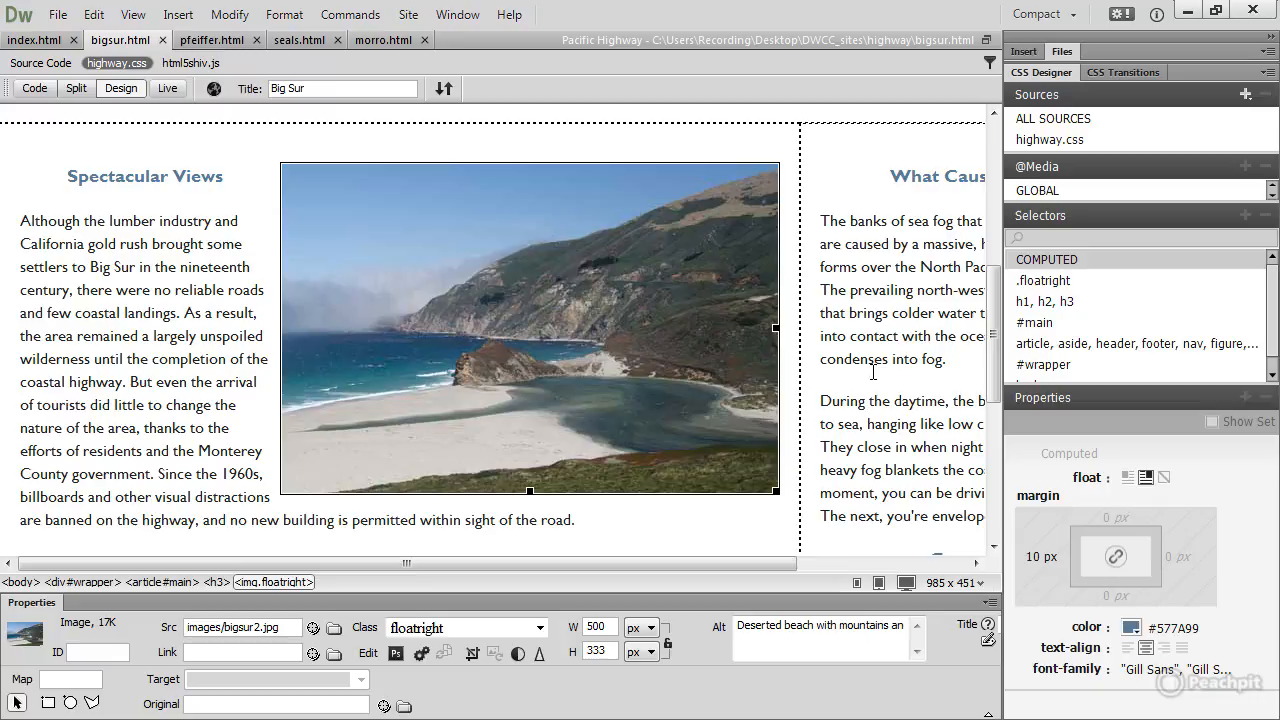
mouse_move(384, 40)
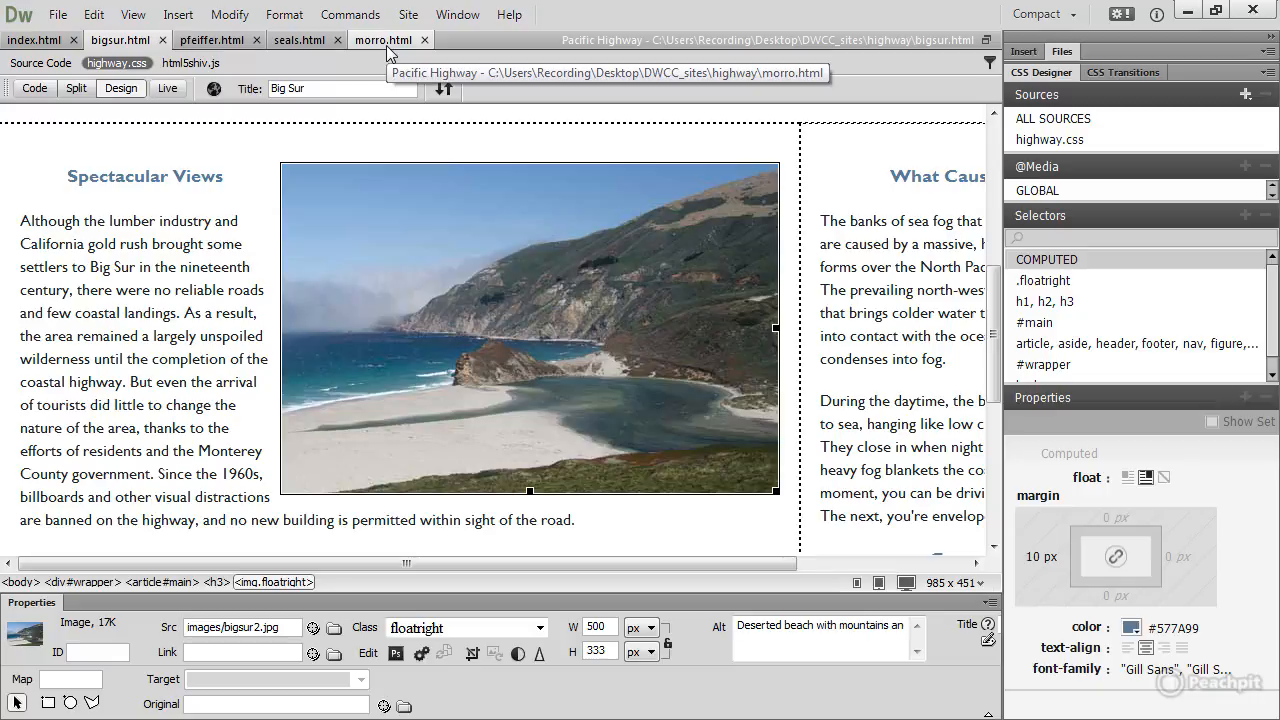
left_click(300, 40)
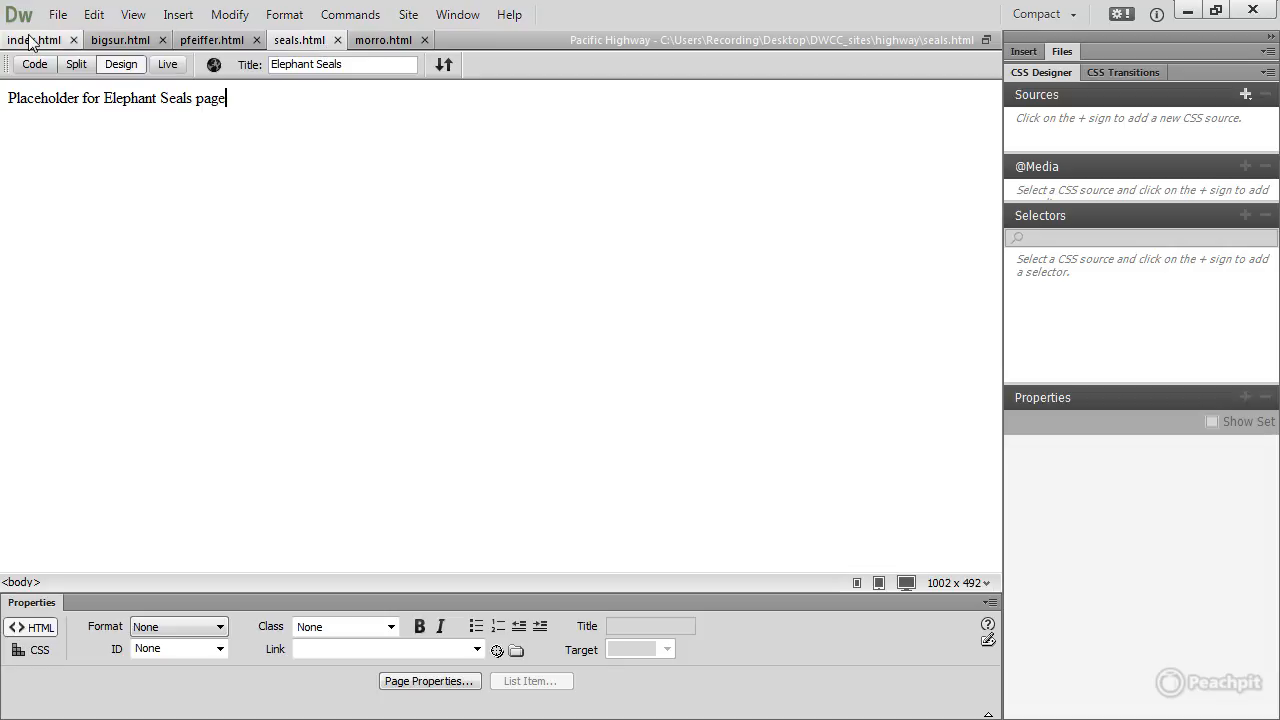
Step: Return to the Pacific Coastal Highway home page, index.html
left_click(32, 40)
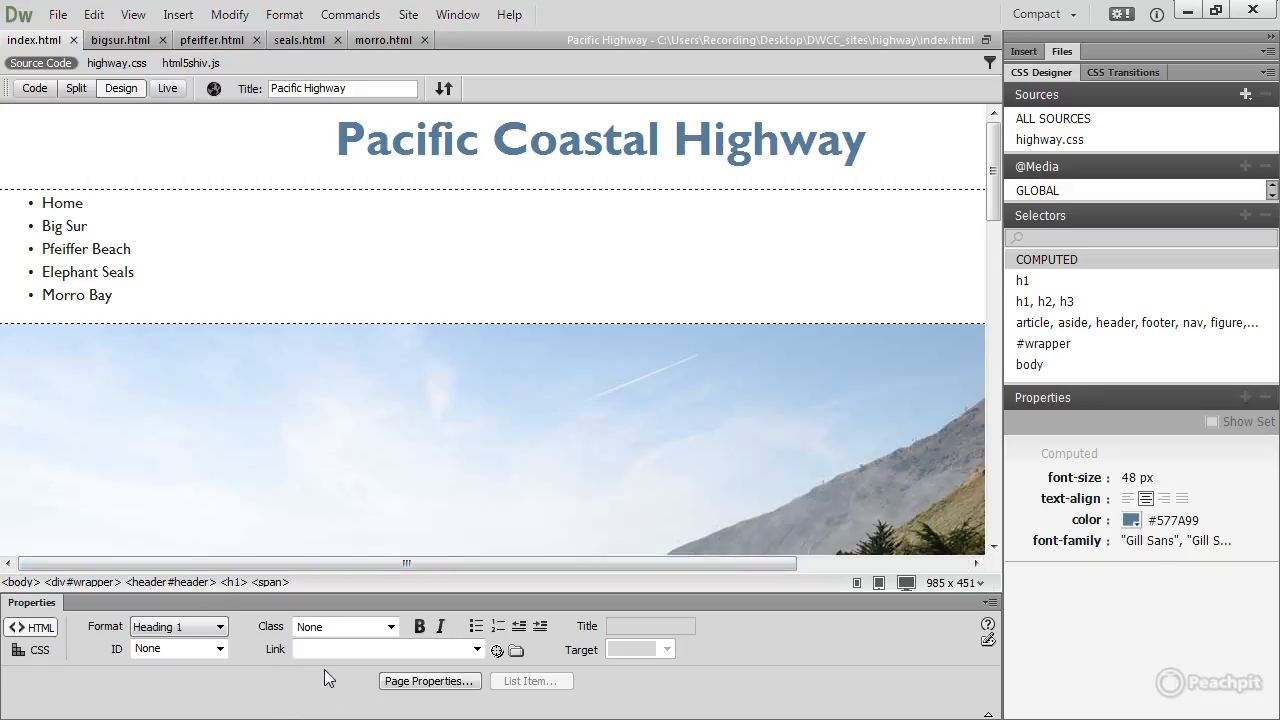
mouse_move(350, 682)
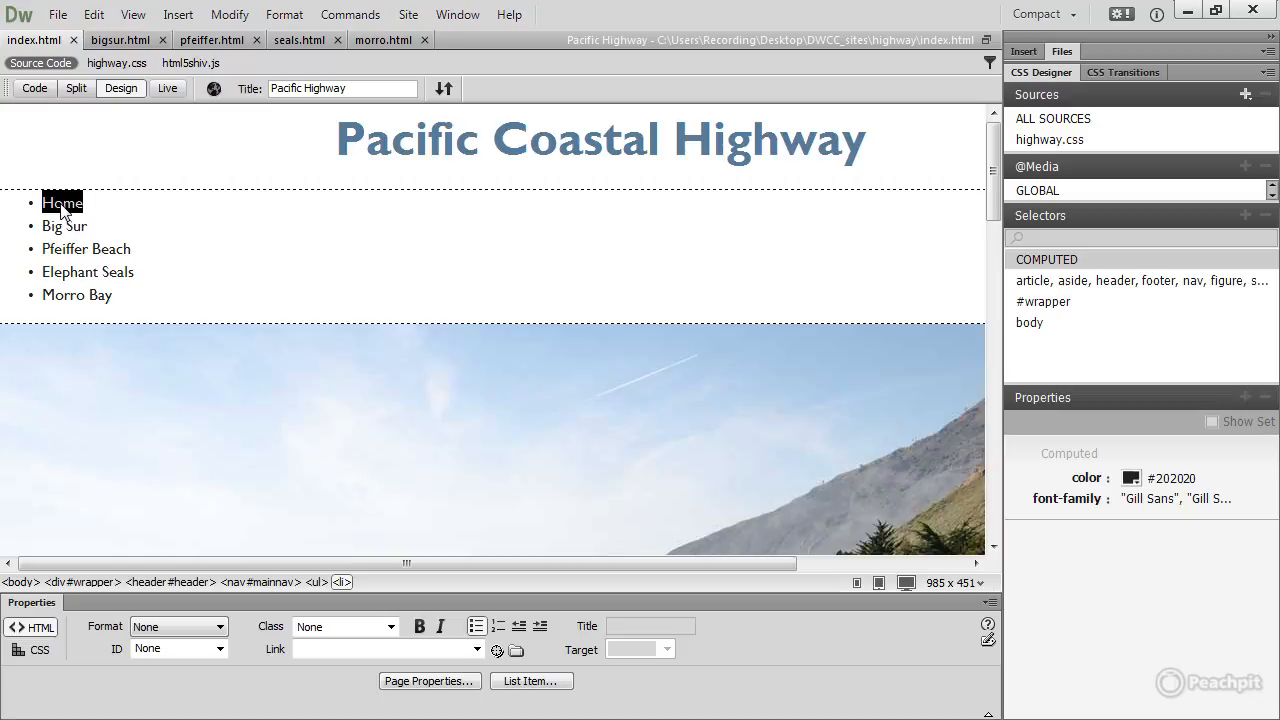
mouse_move(78, 96)
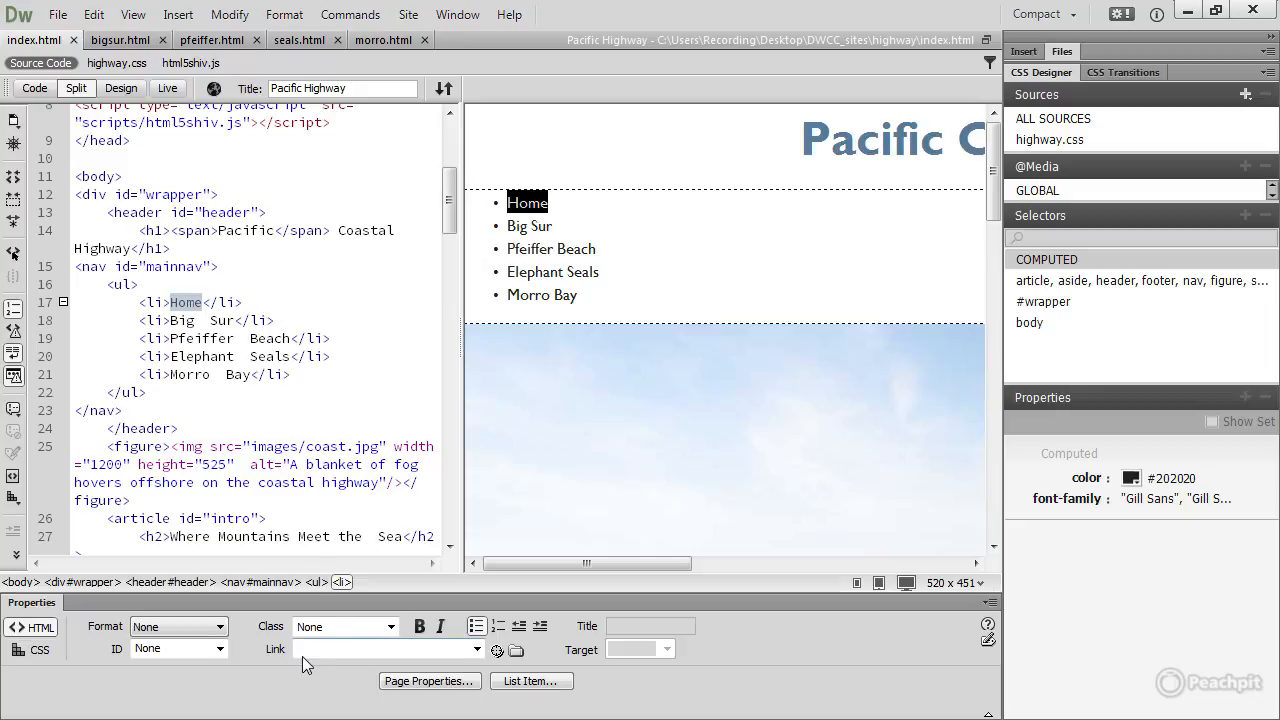
mouse_move(316, 664)
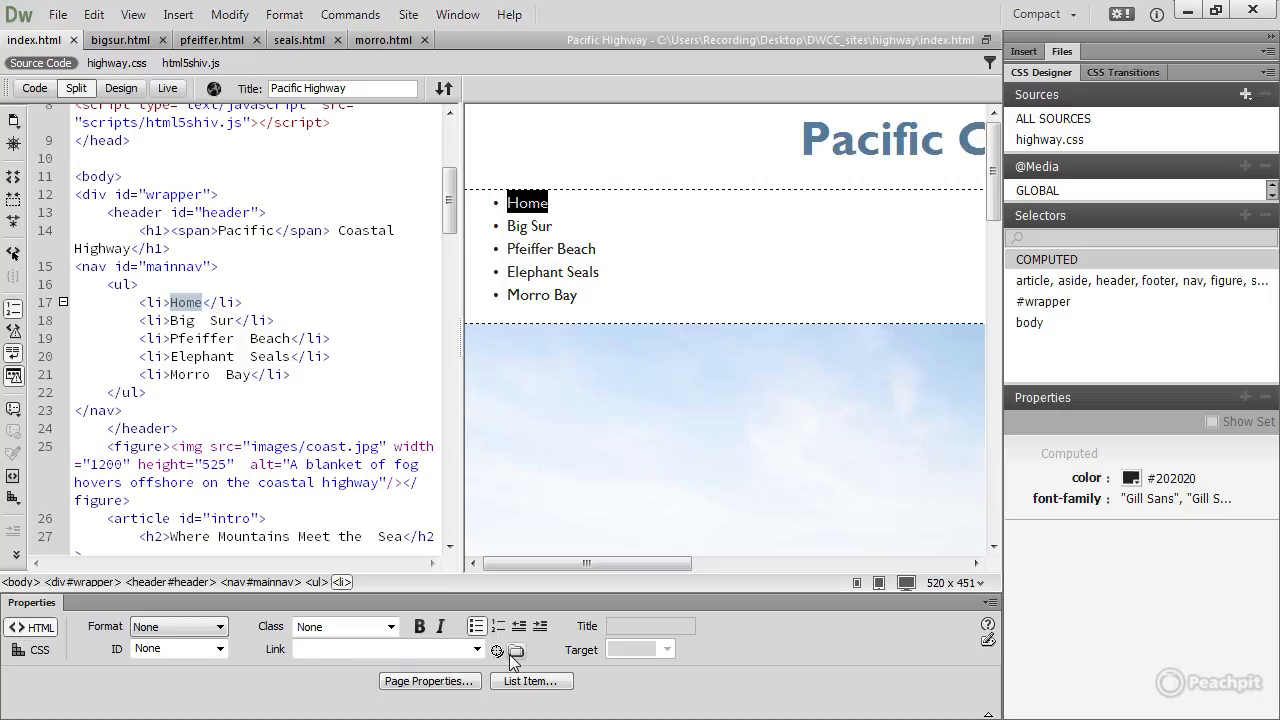
mouse_move(516, 652)
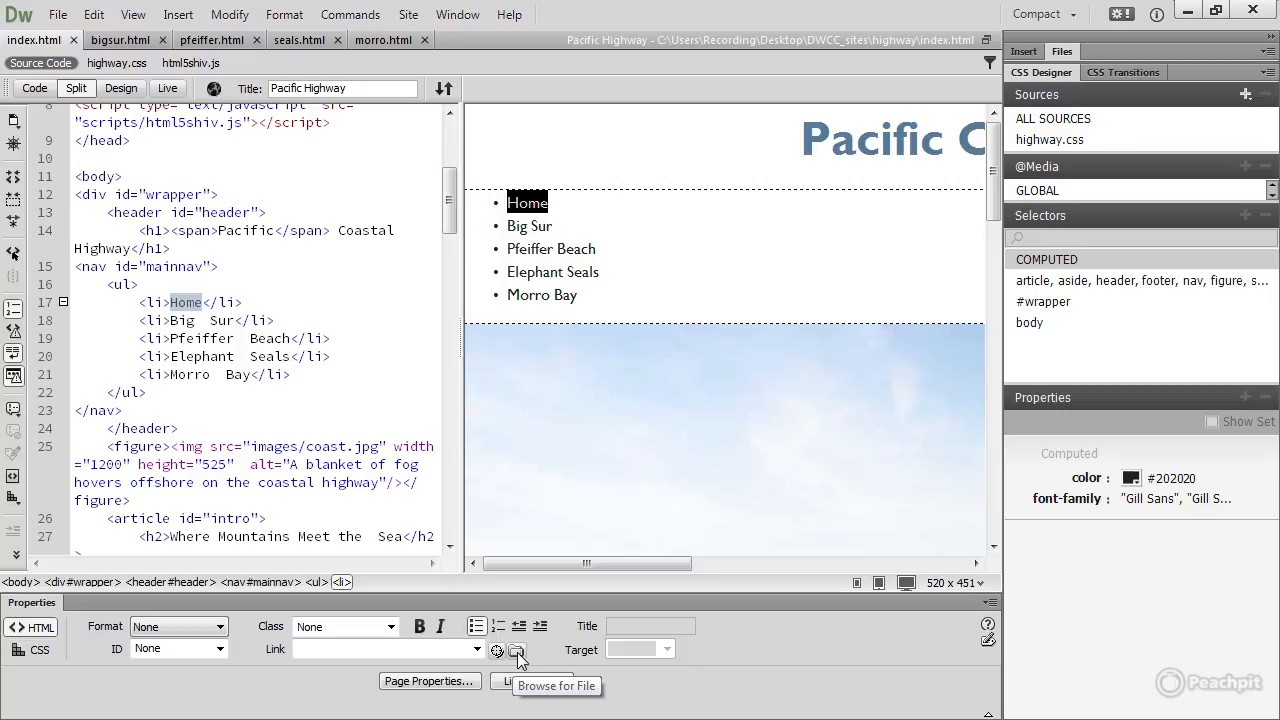
Step: Link the Home navigation item to index.html via Browse for File
left_click(518, 652)
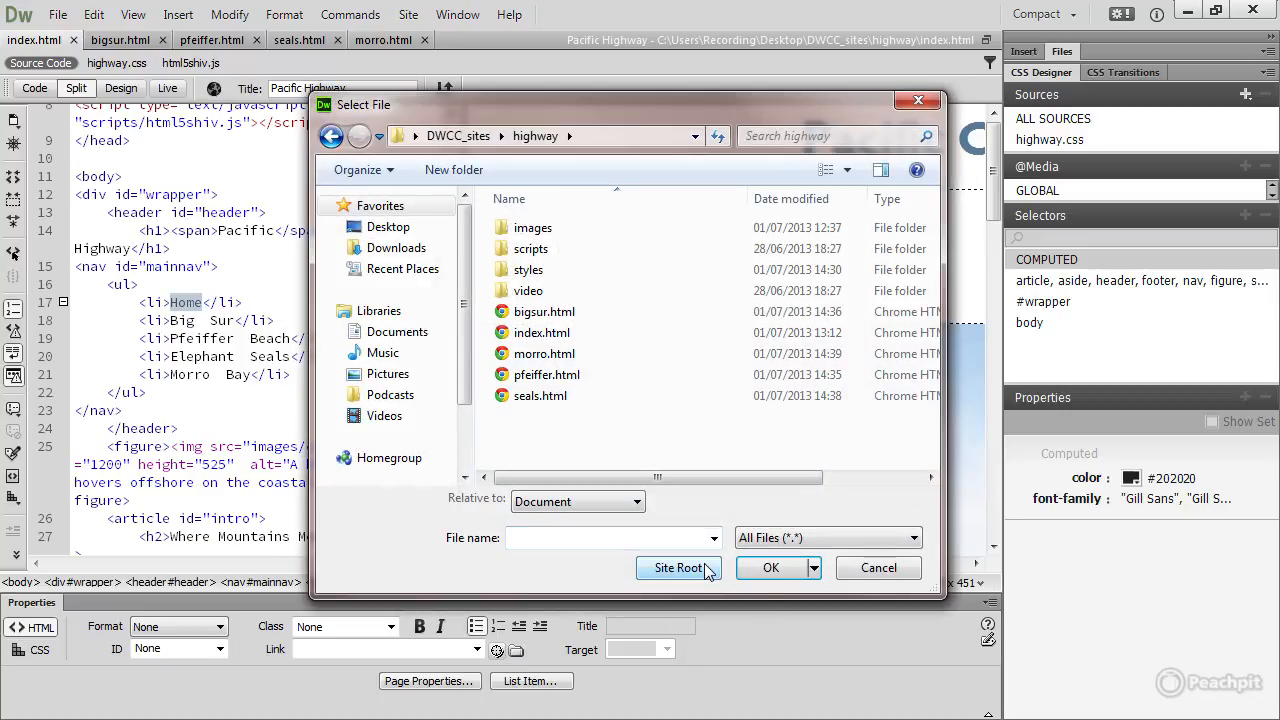
left_click(540, 332)
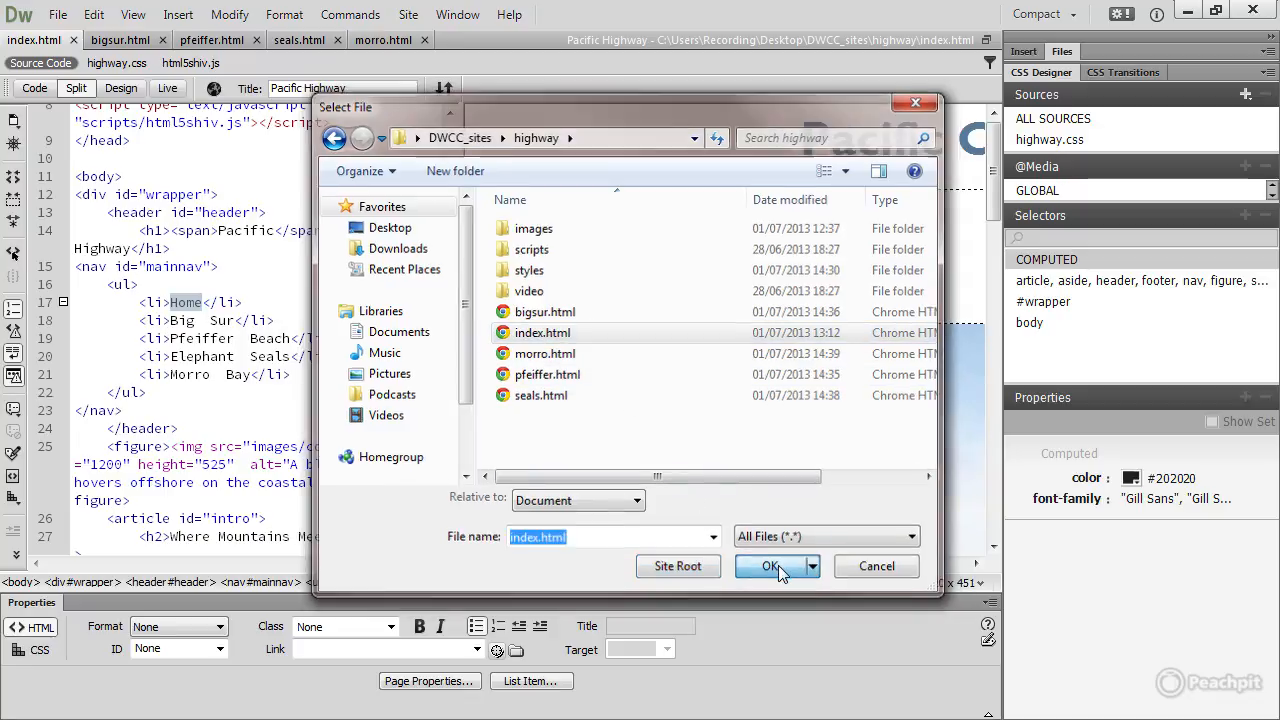
left_click(770, 566)
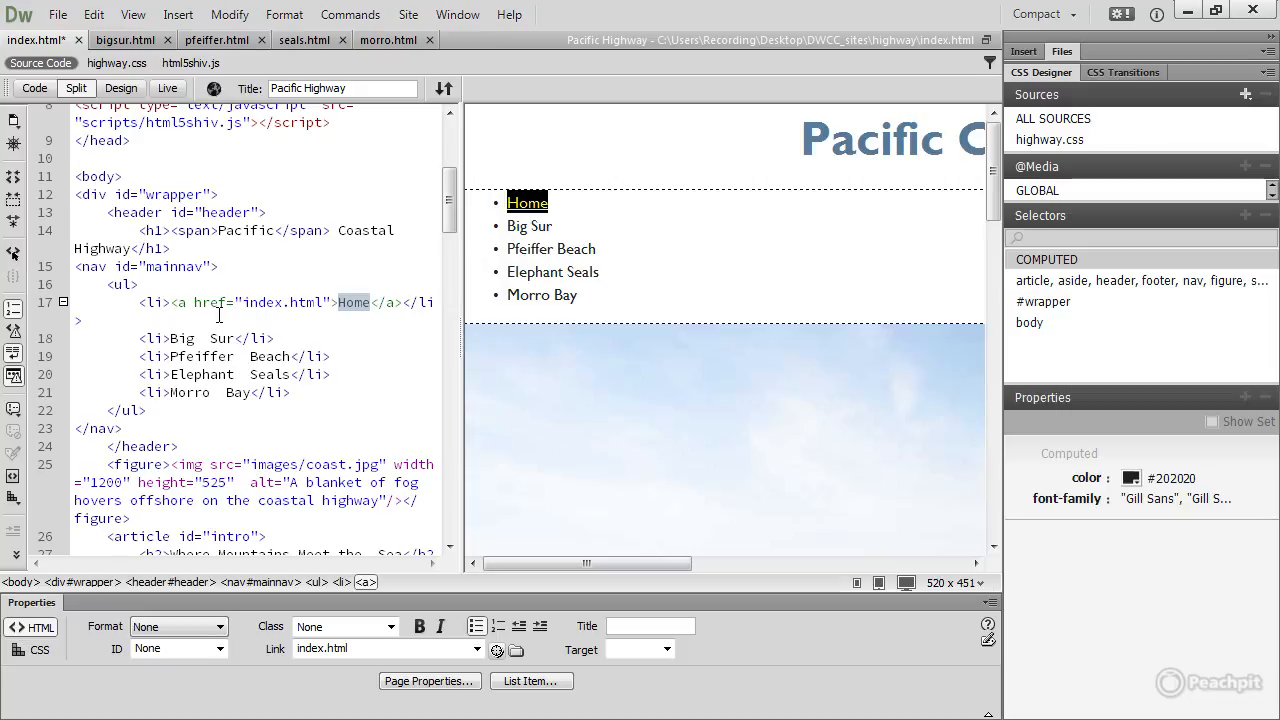
mouse_move(220, 316)
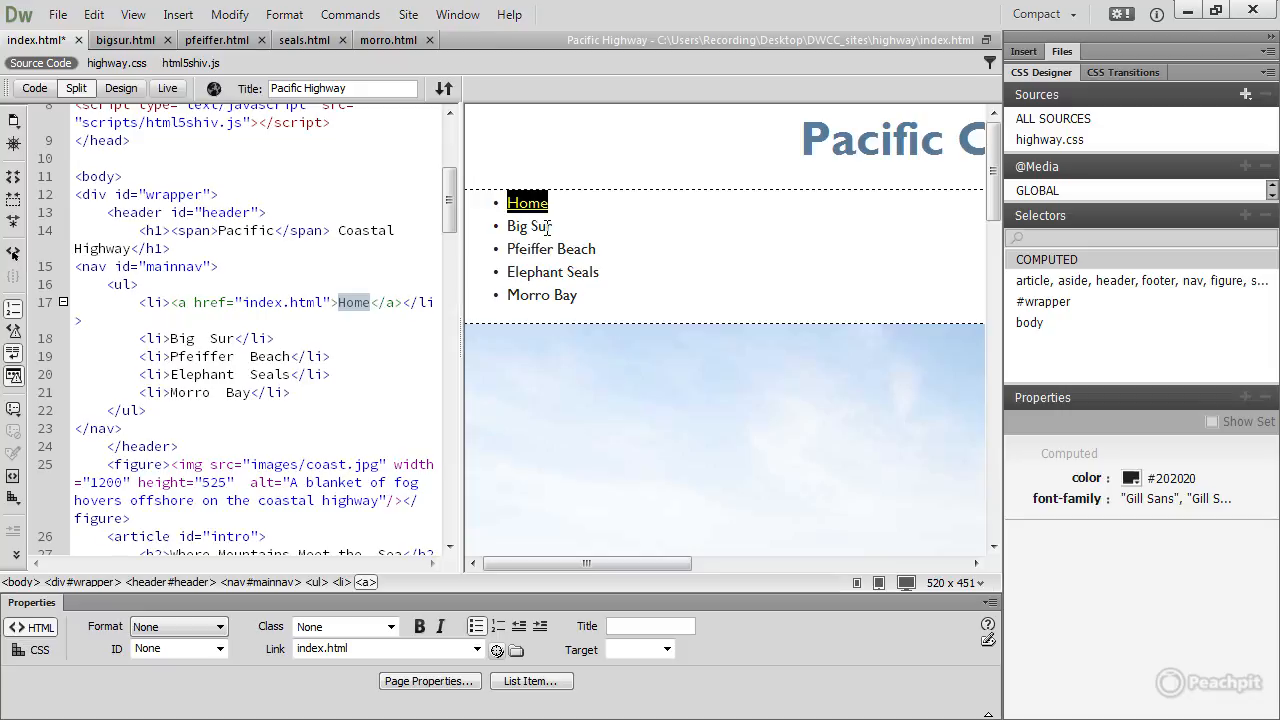
Step: Link the Big Sur navigation item to bigsur.html using Point to File
left_click(528, 224)
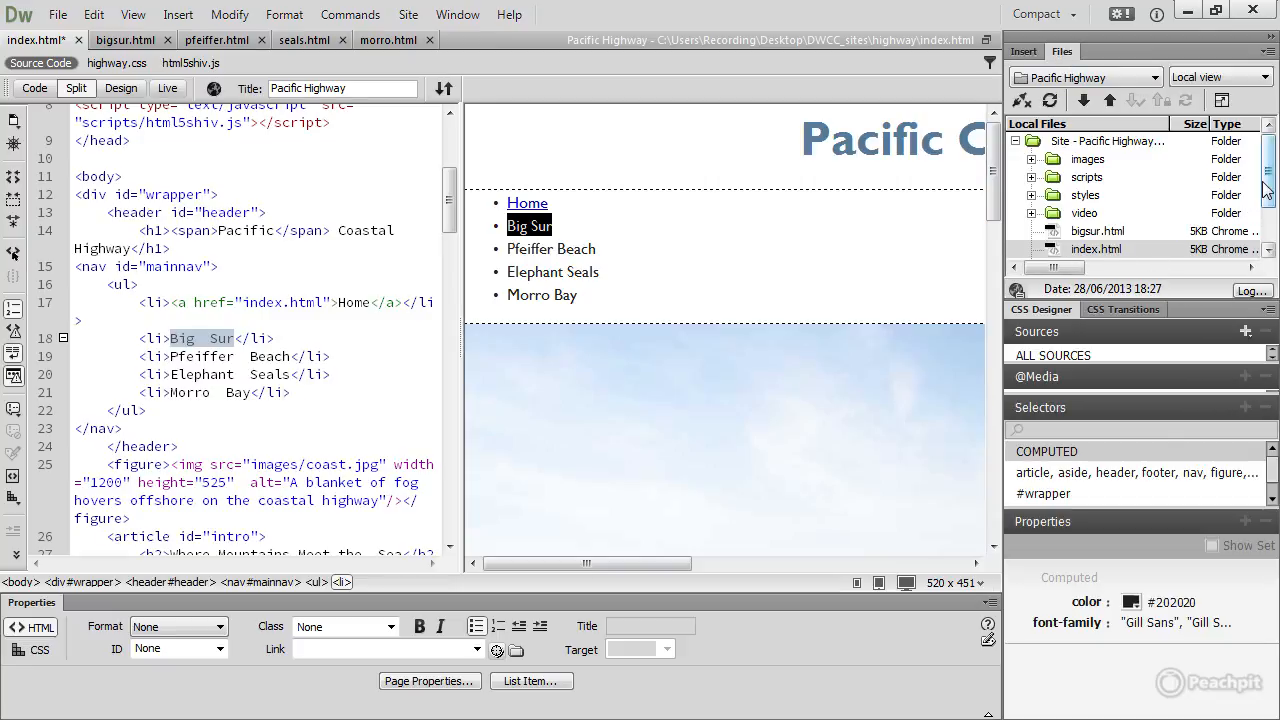
left_click(1096, 212)
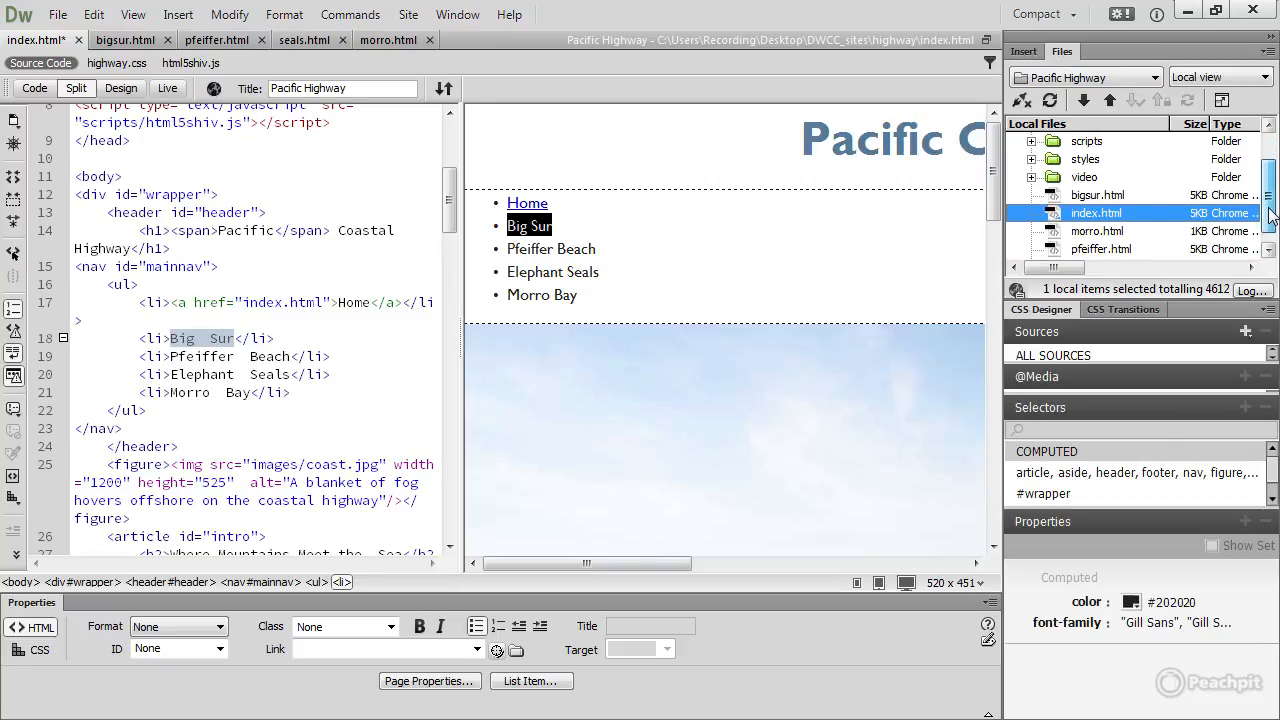
scroll("down", 3)
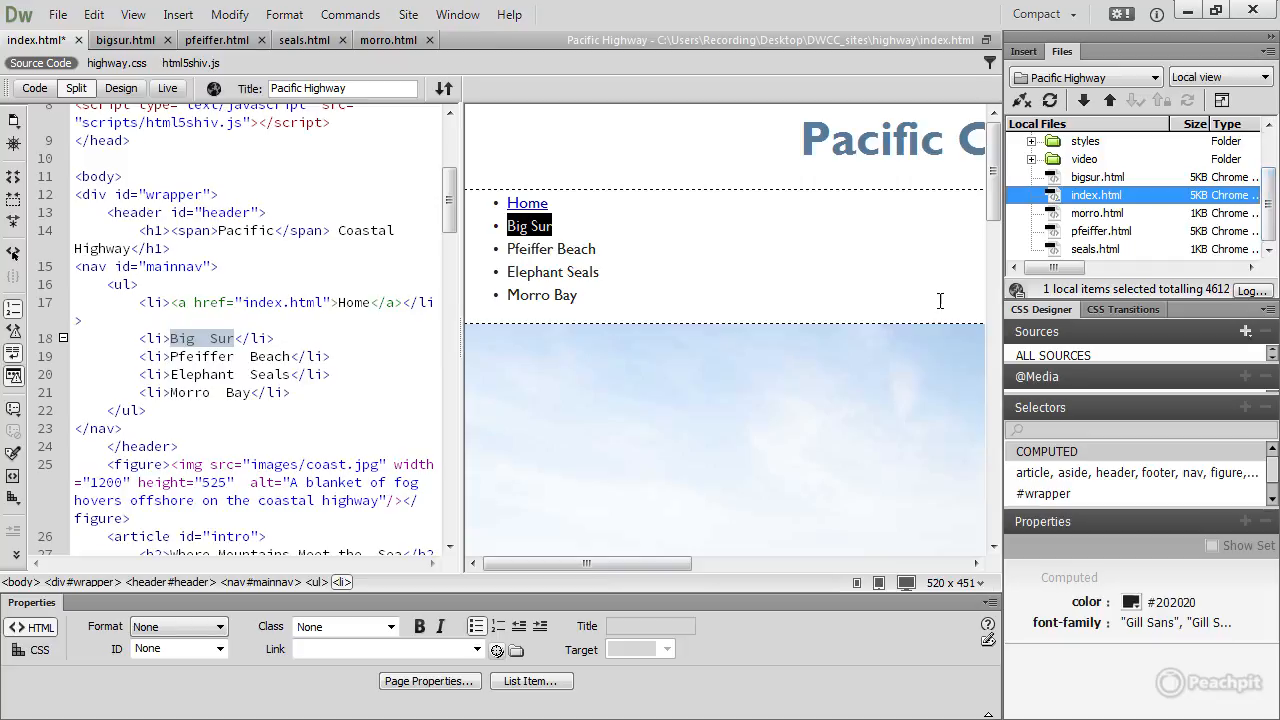
mouse_move(536, 668)
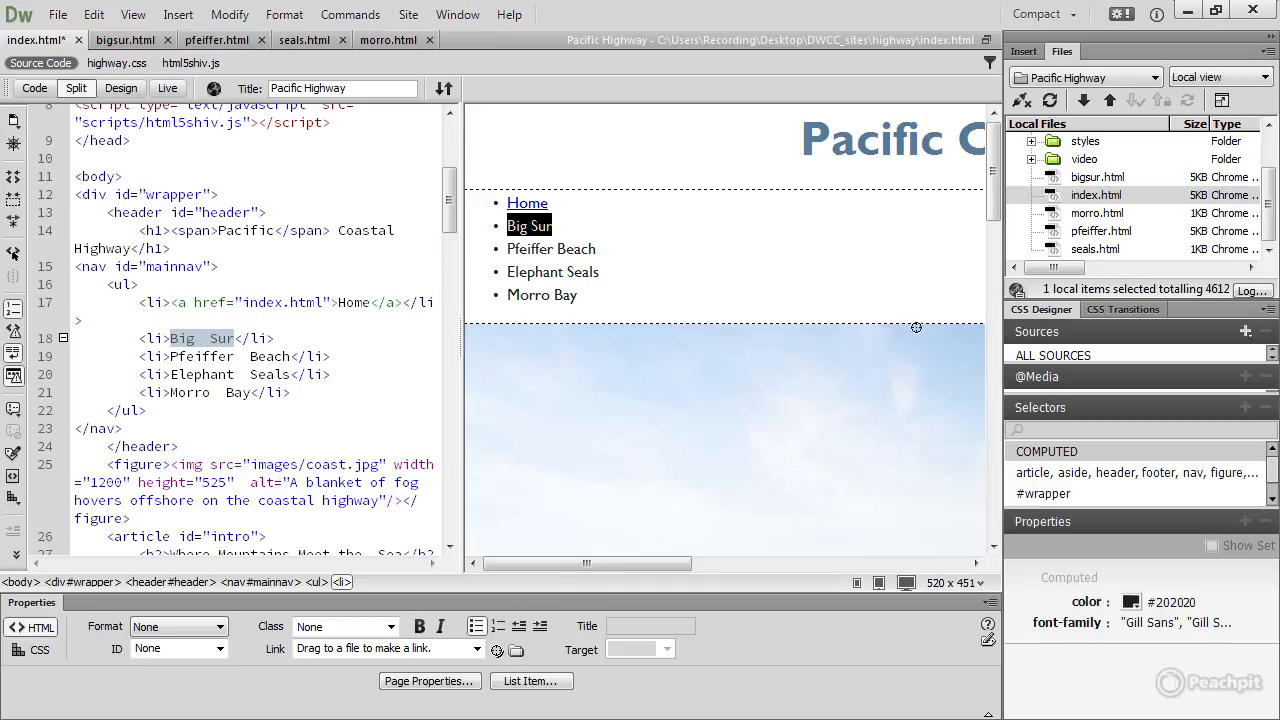
left_click_drag(496, 648, 1096, 176)
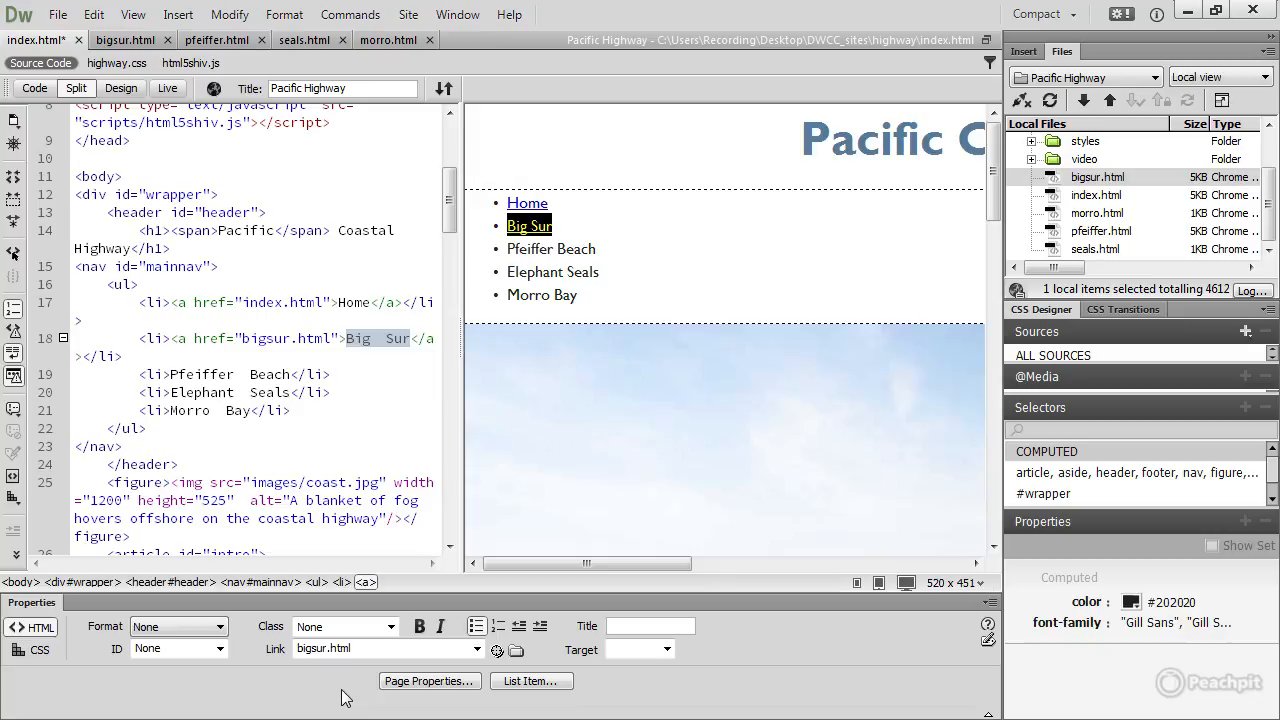
mouse_move(504, 332)
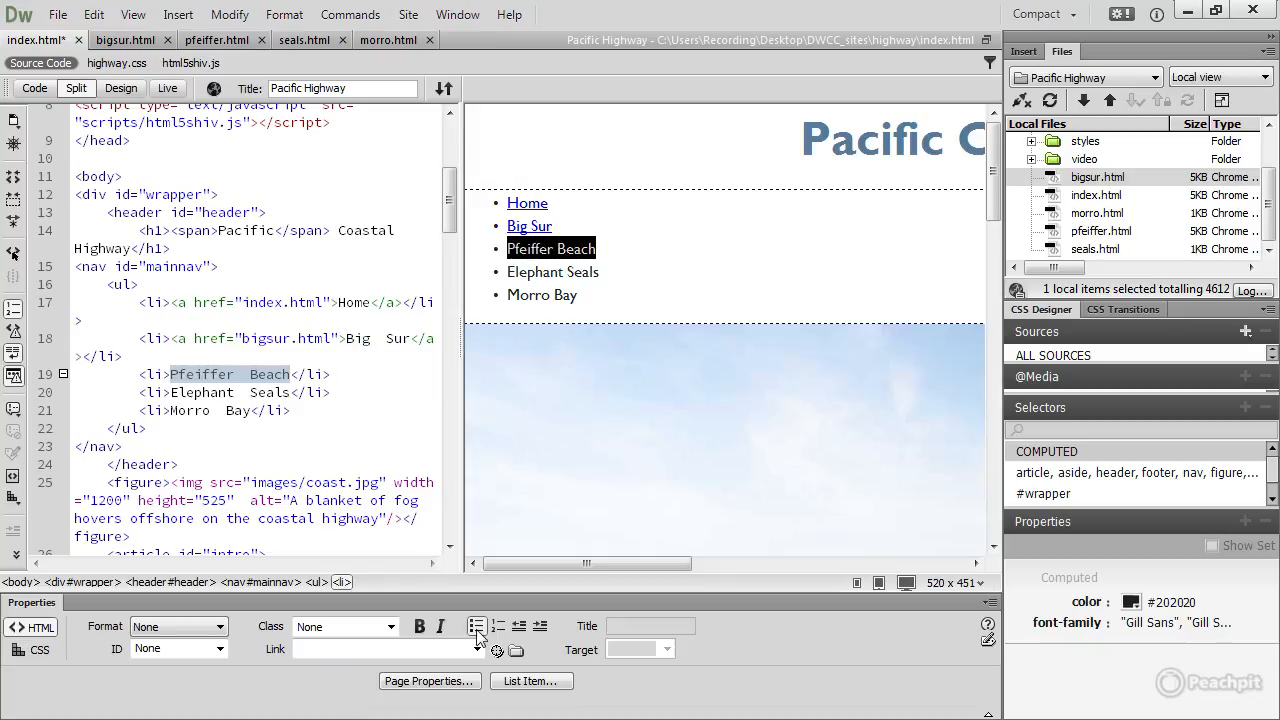
Step: Link Pfeiffer Beach, Elephant Seals and Morro Bay to pfeiffer.html, seals.html and morro.html
left_click(516, 652)
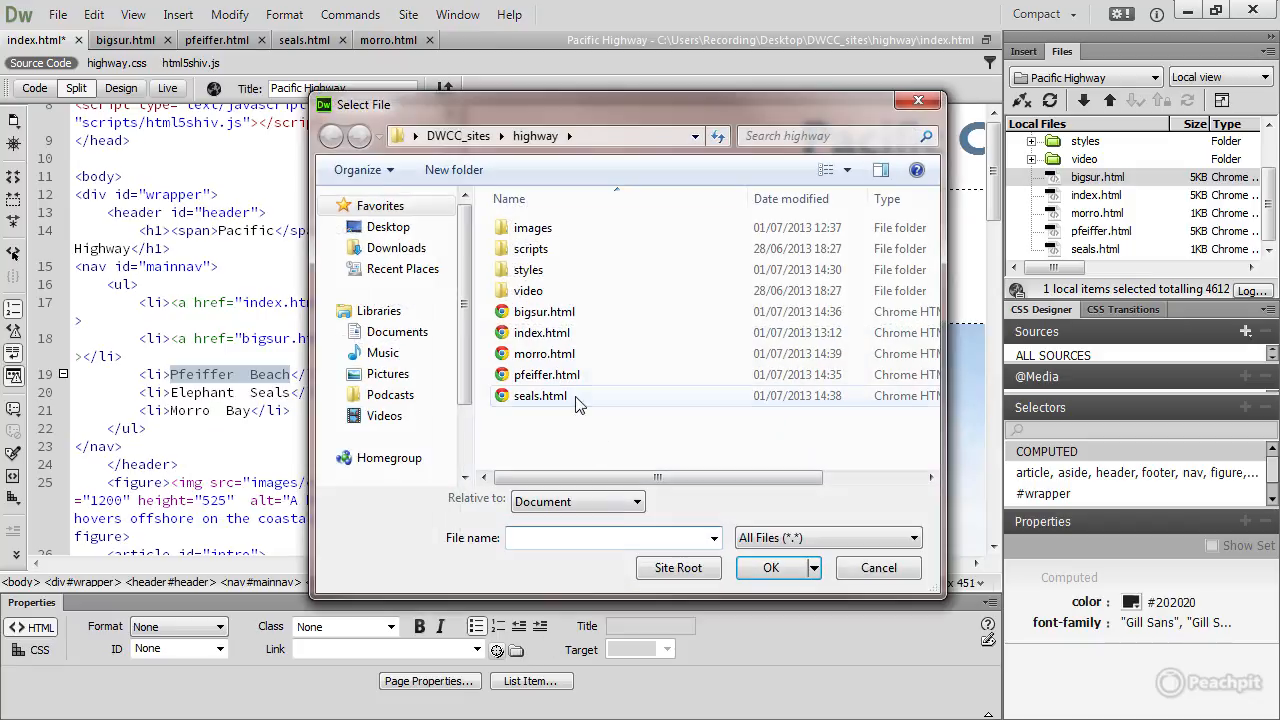
left_click(546, 374)
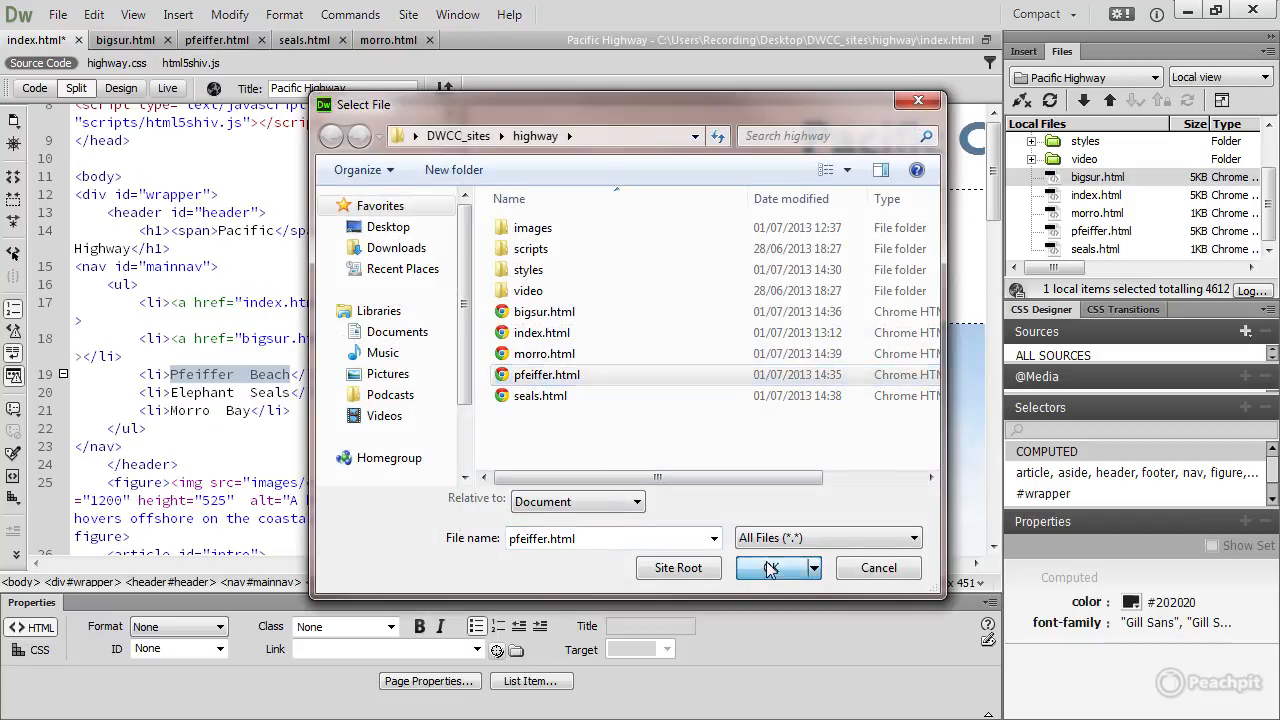
left_click(770, 568)
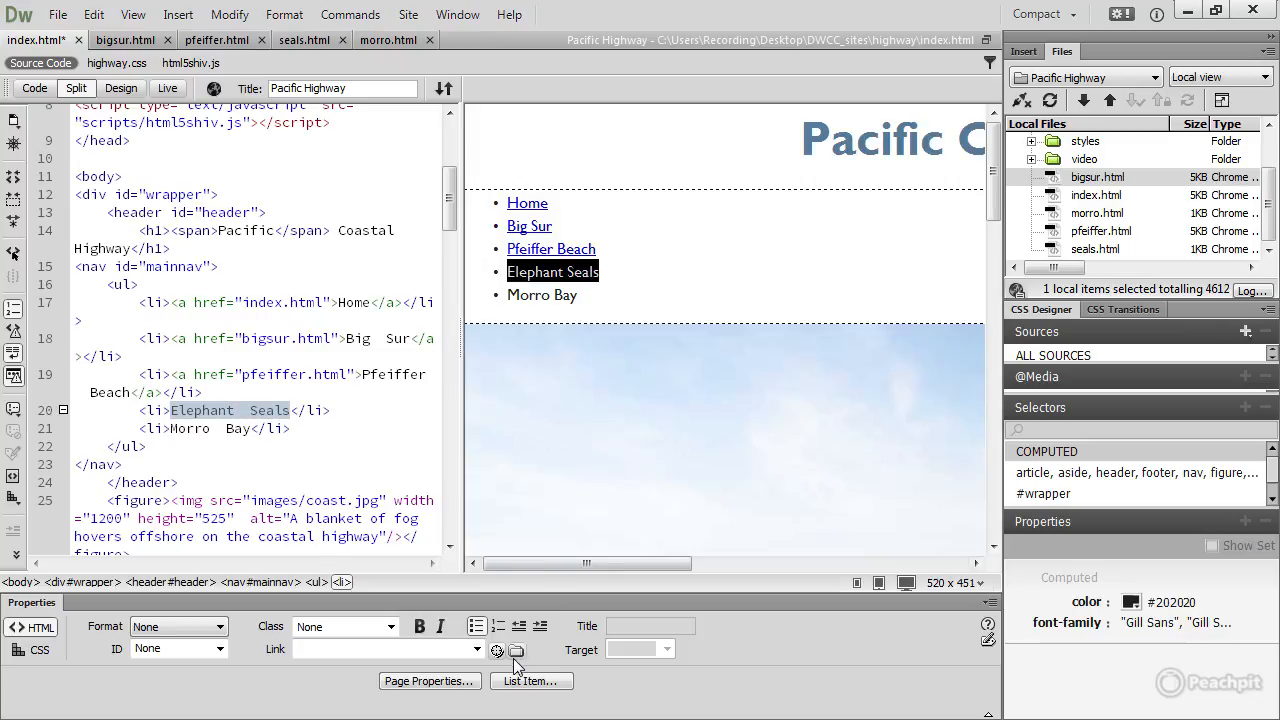
left_click(516, 652)
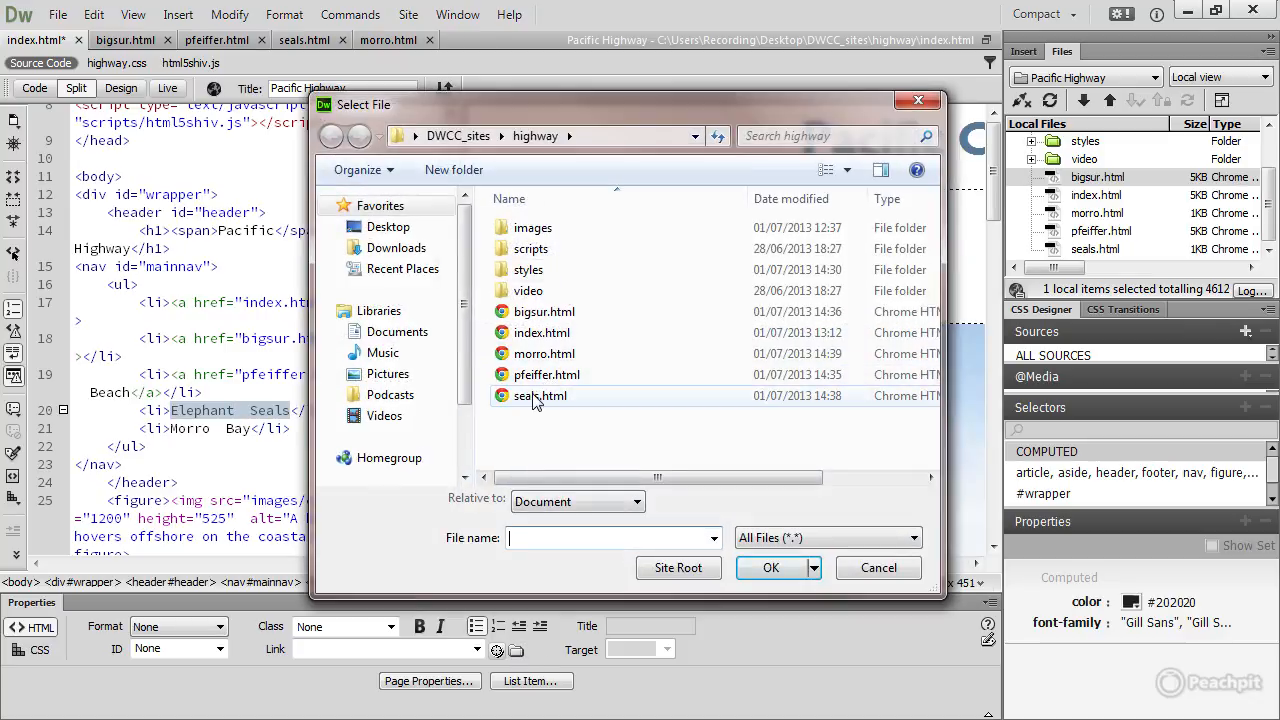
left_click(770, 568)
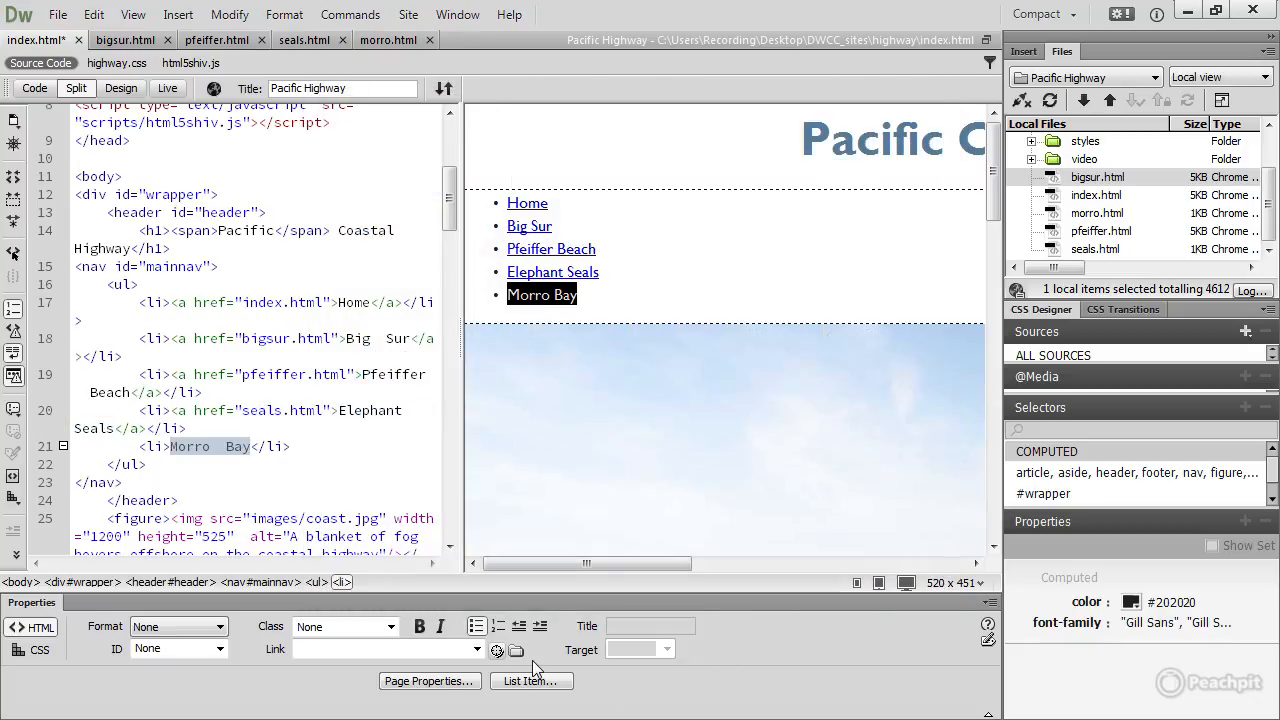
left_click(516, 648)
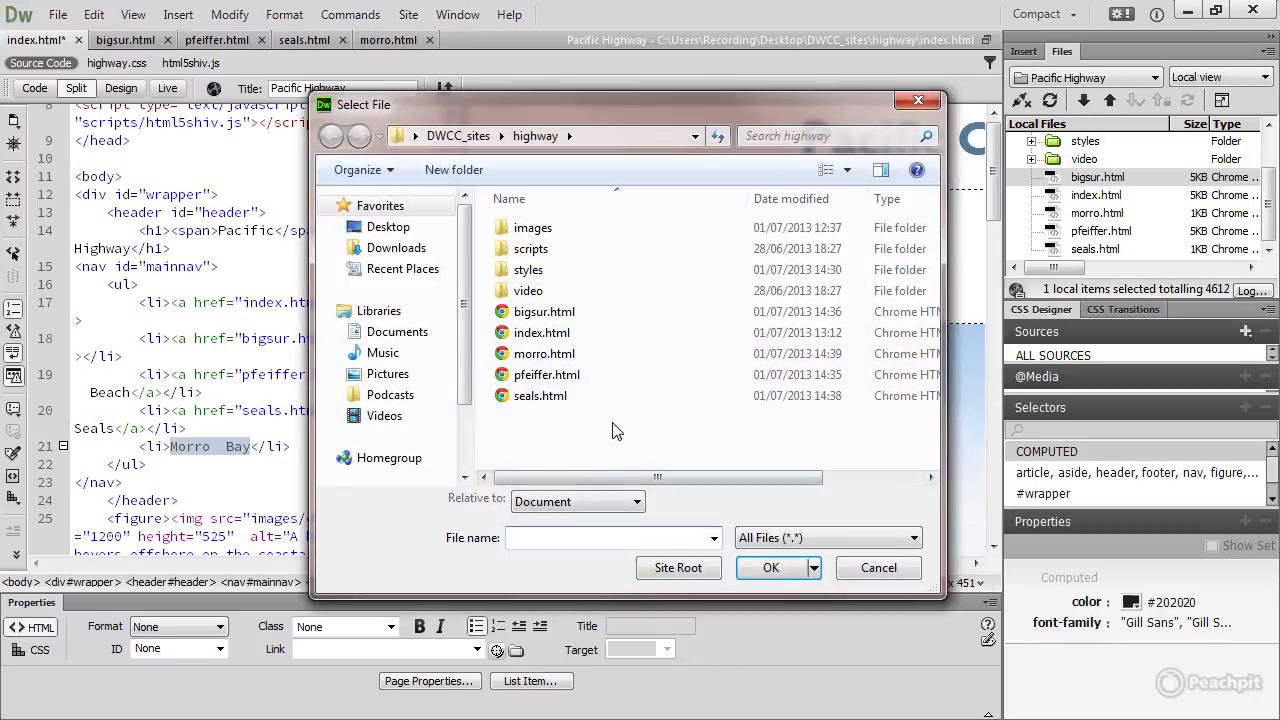
left_click(544, 352)
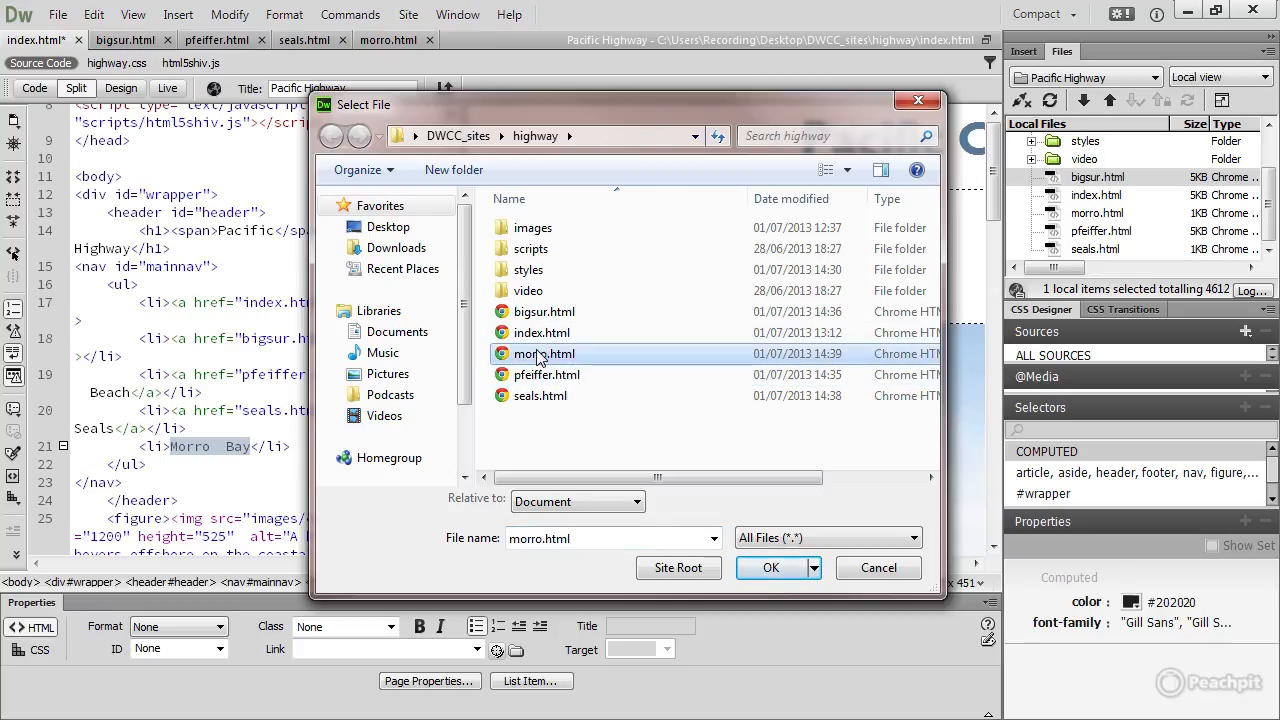
left_click(770, 568)
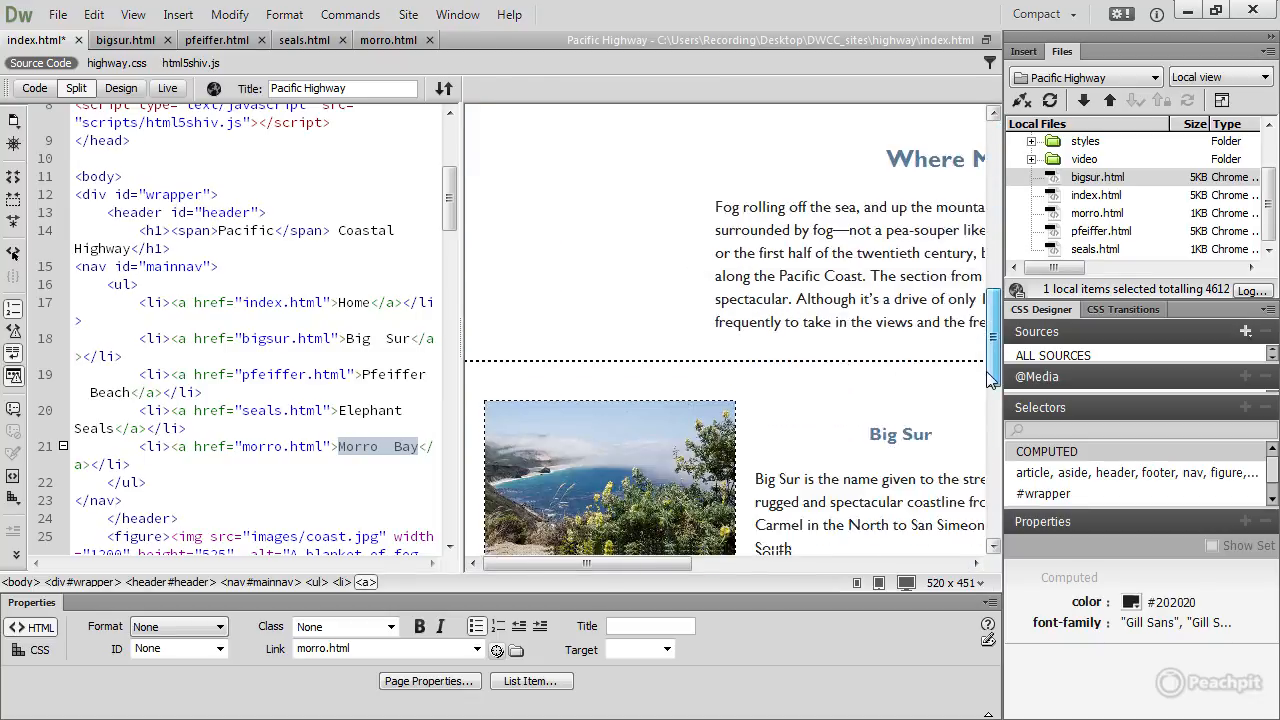
Step: Scroll to the footer and select the Big Sur Guide text in the Related Information list
scroll("down", 3)
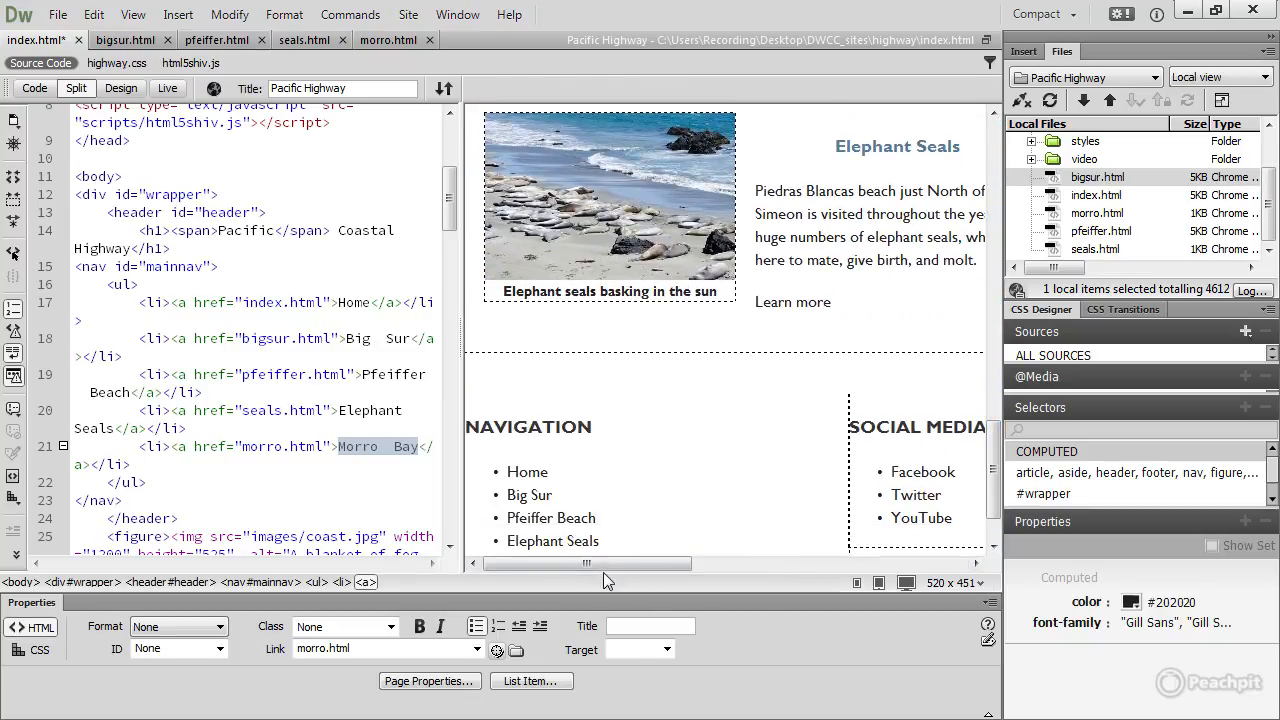
left_click_drag(584, 564, 776, 564)
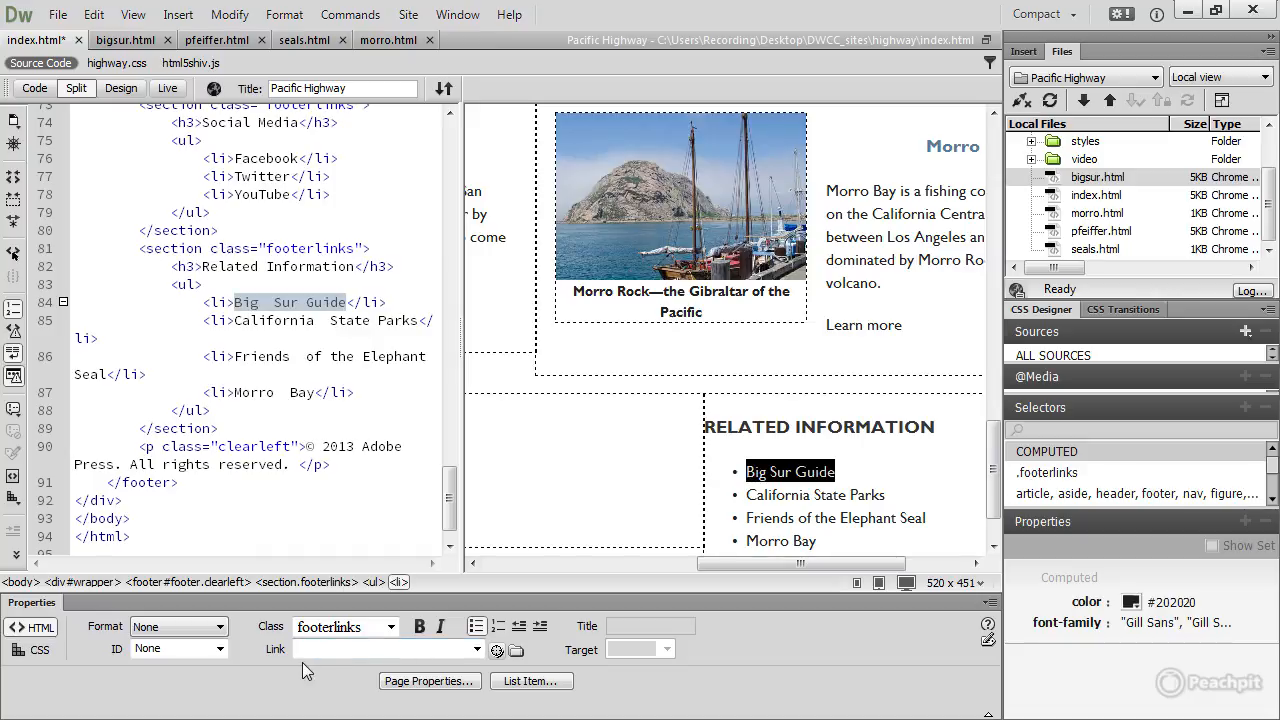
mouse_move(340, 672)
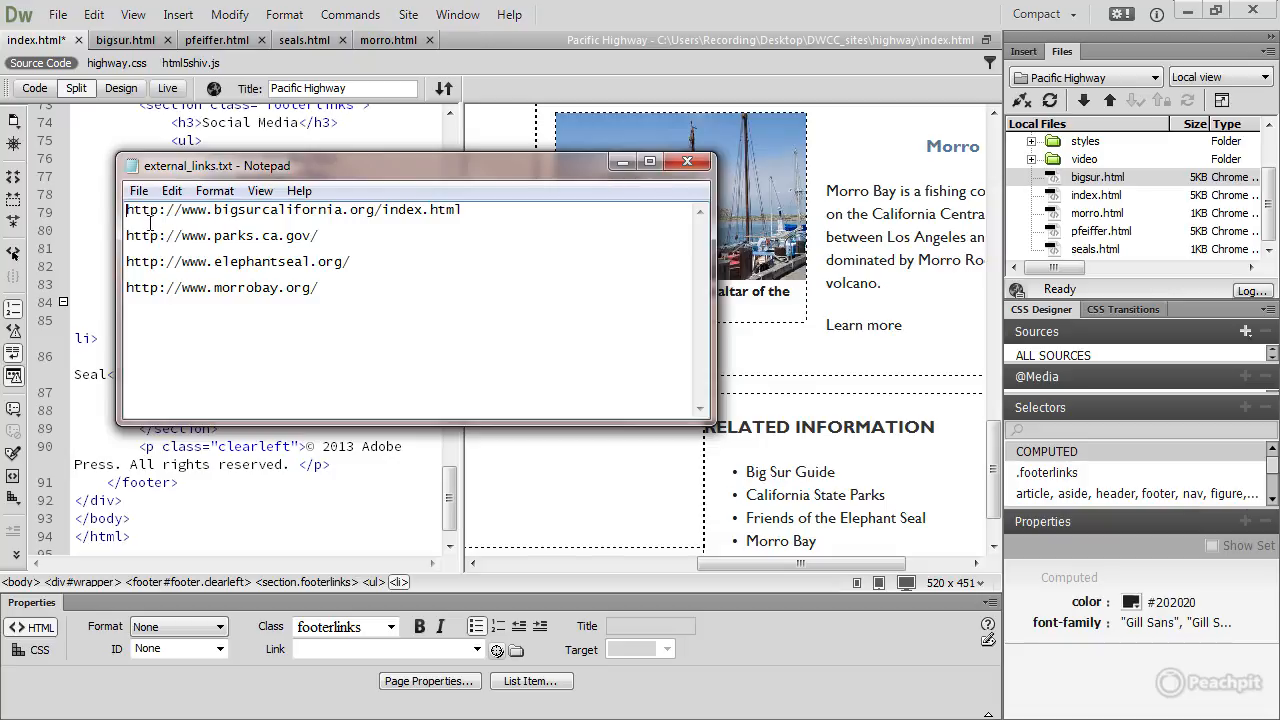
mouse_move(194, 232)
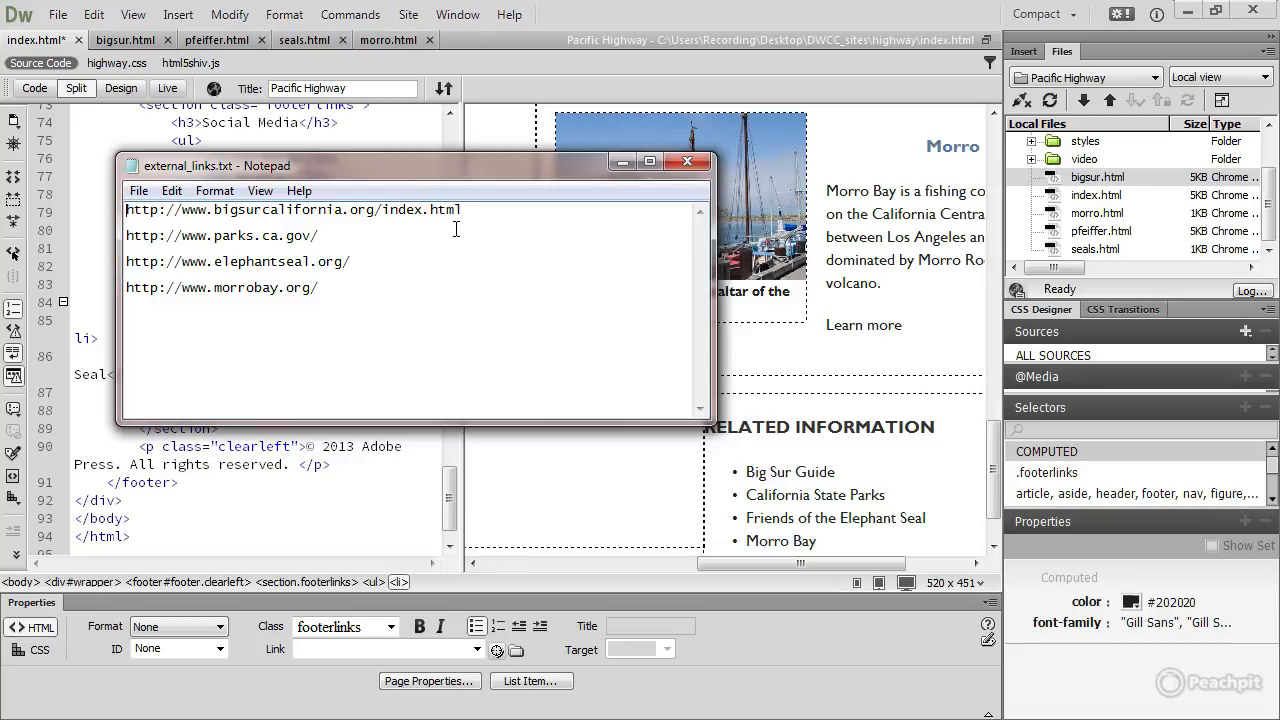
mouse_move(328, 220)
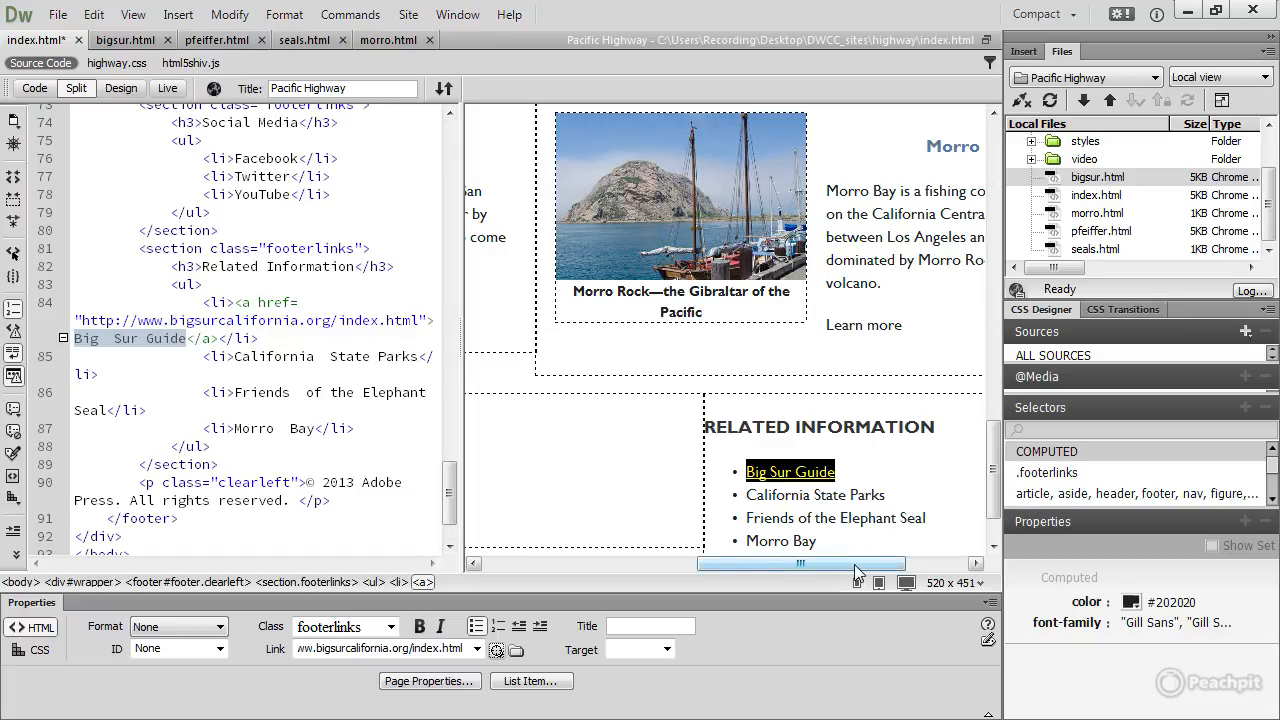
Step: Keep Big Sur Guide's external link and give the footer's Facebook item a '#' placeholder link
left_click_drag(856, 564, 728, 564)
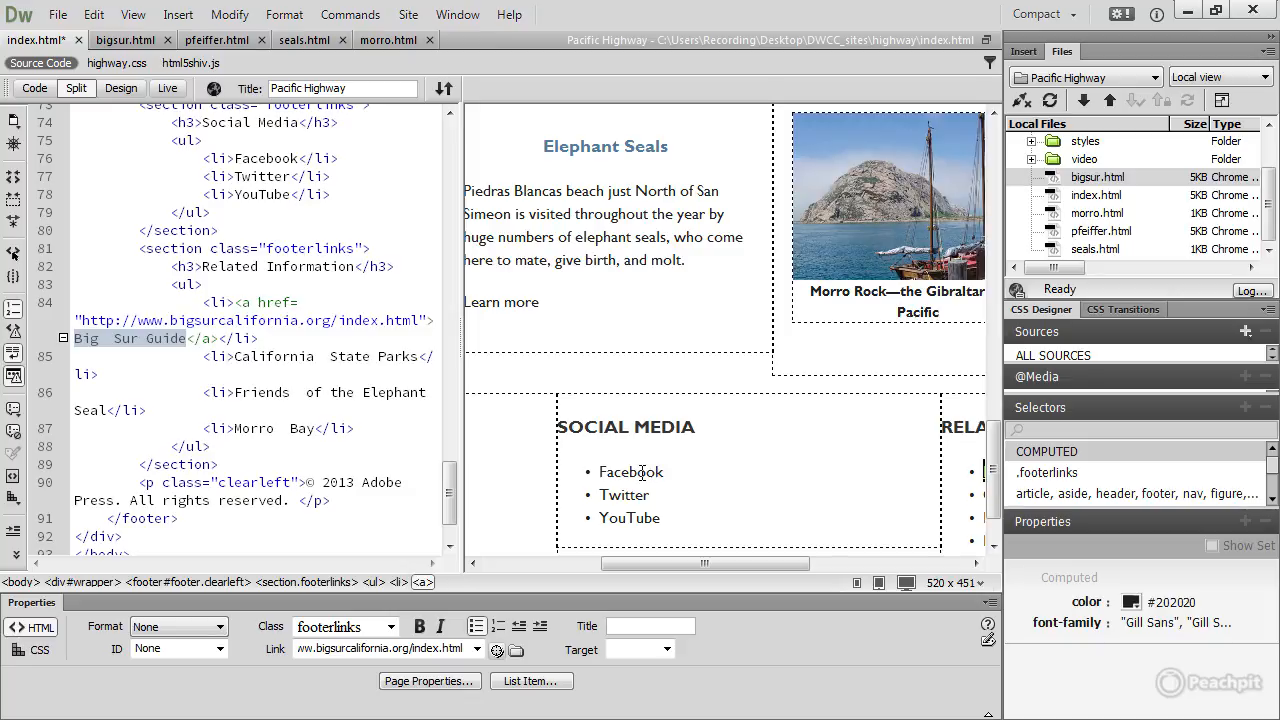
double_click(630, 472)
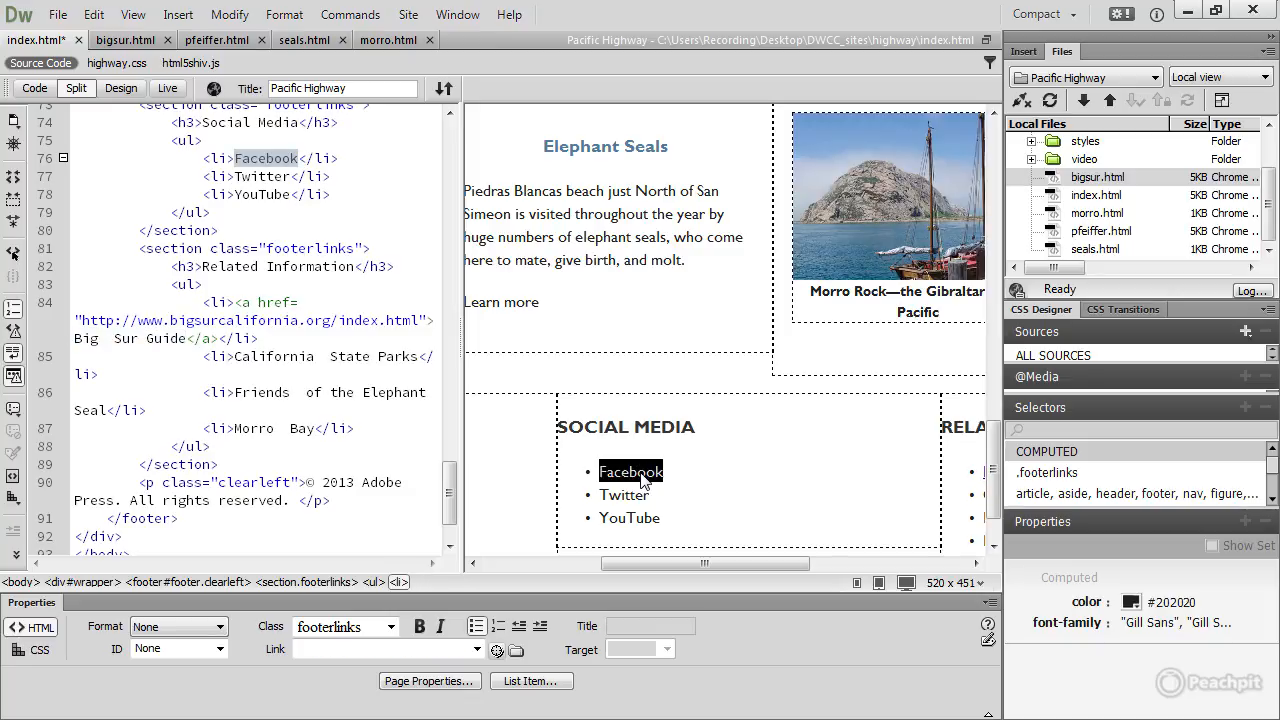
left_click(380, 648)
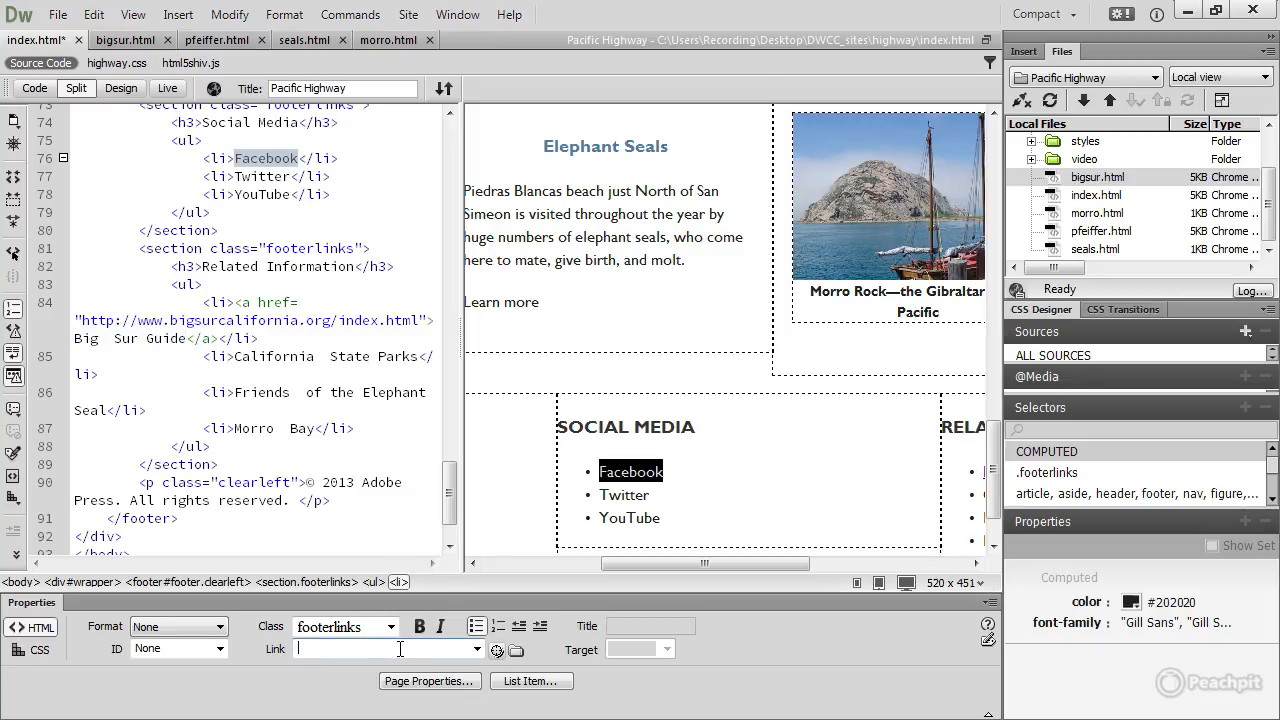
type("#")
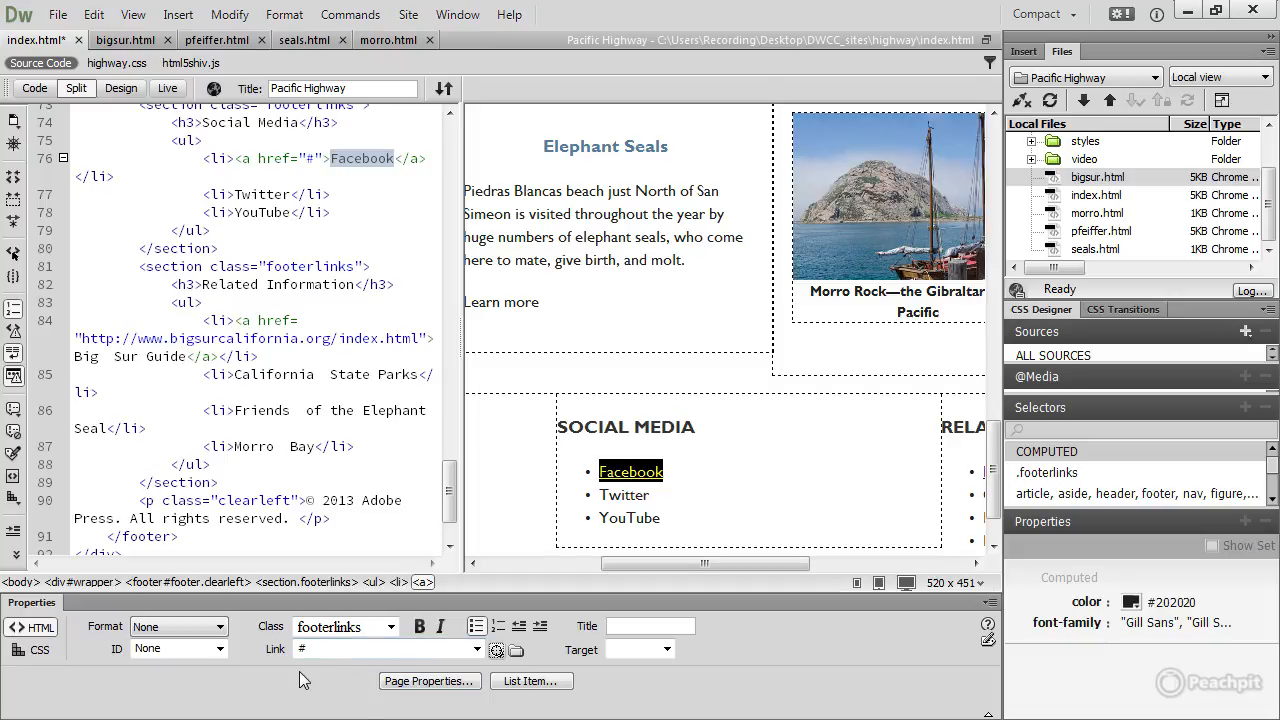
mouse_move(518, 670)
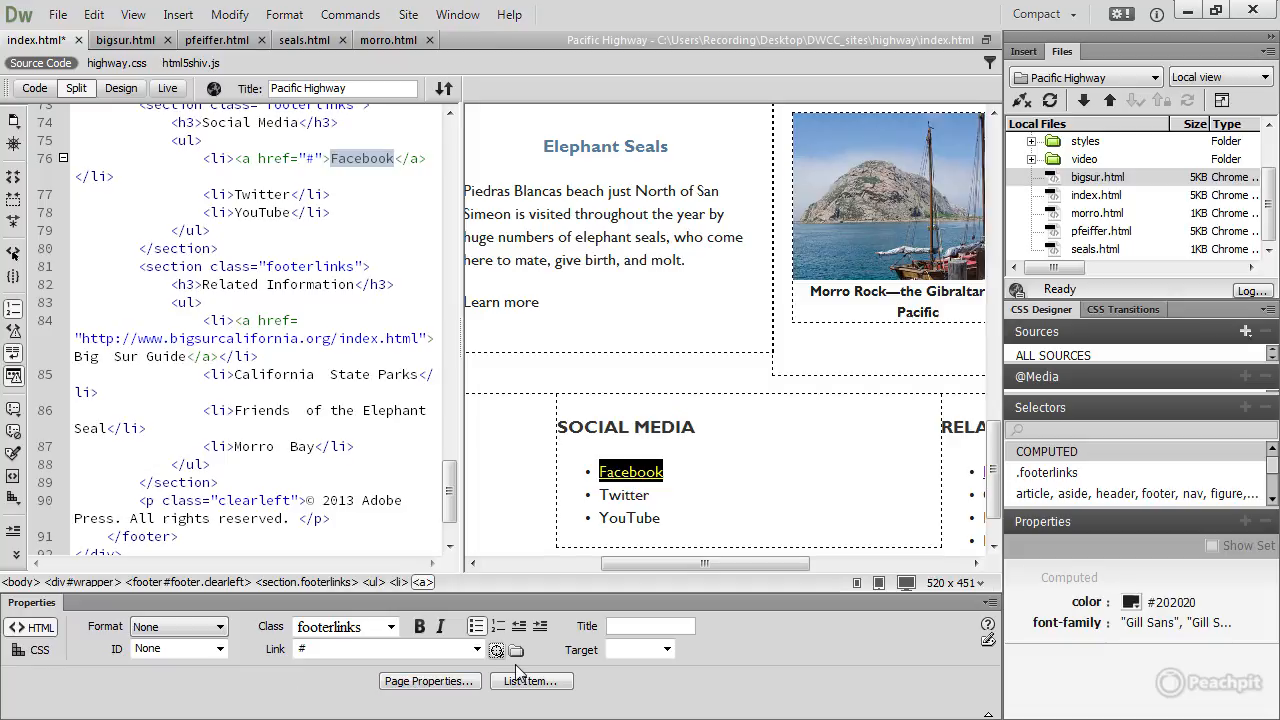
mouse_move(422, 676)
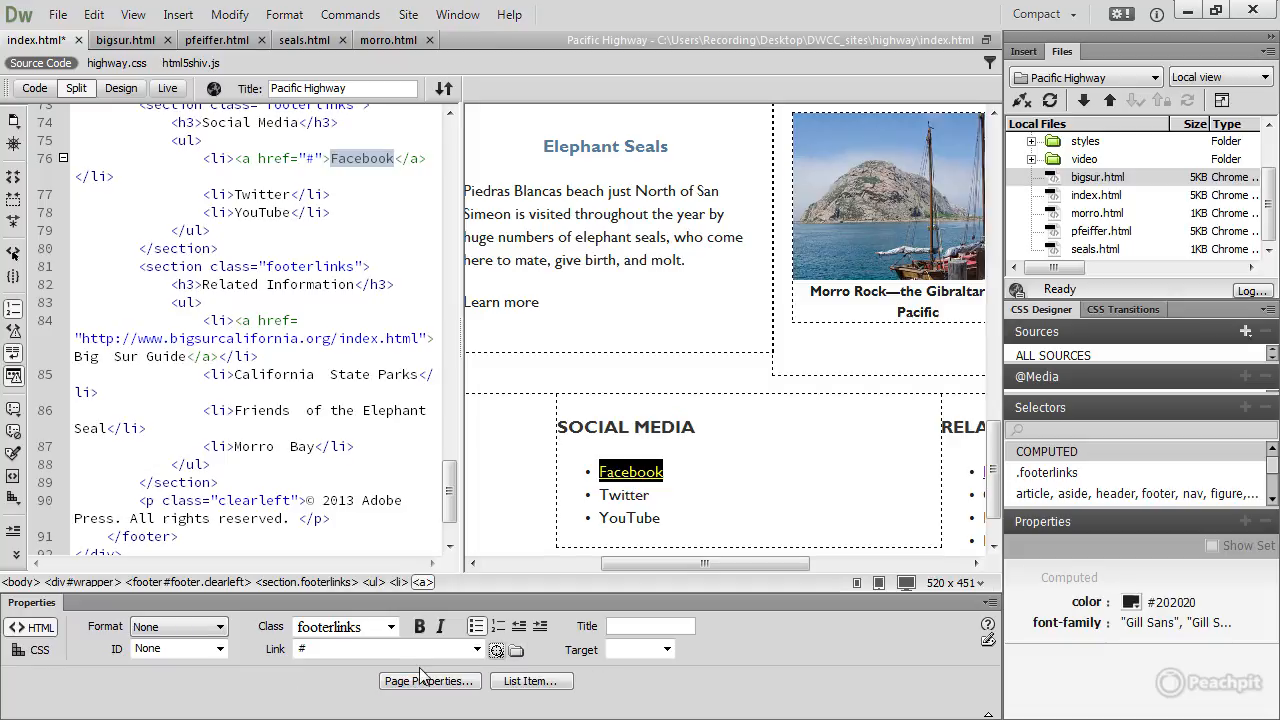